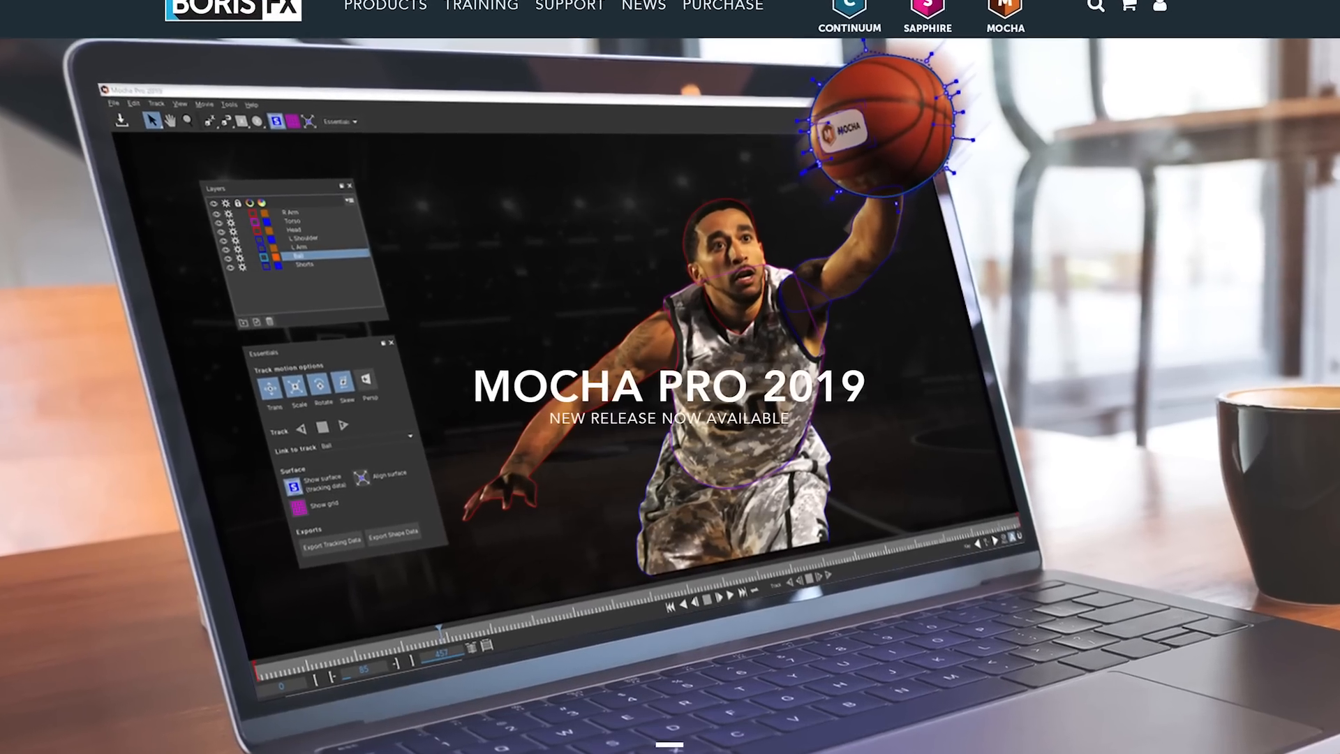
Scroll down the Boris FX homepage toward the Mocha Pro product link.
scroll(down, 3)
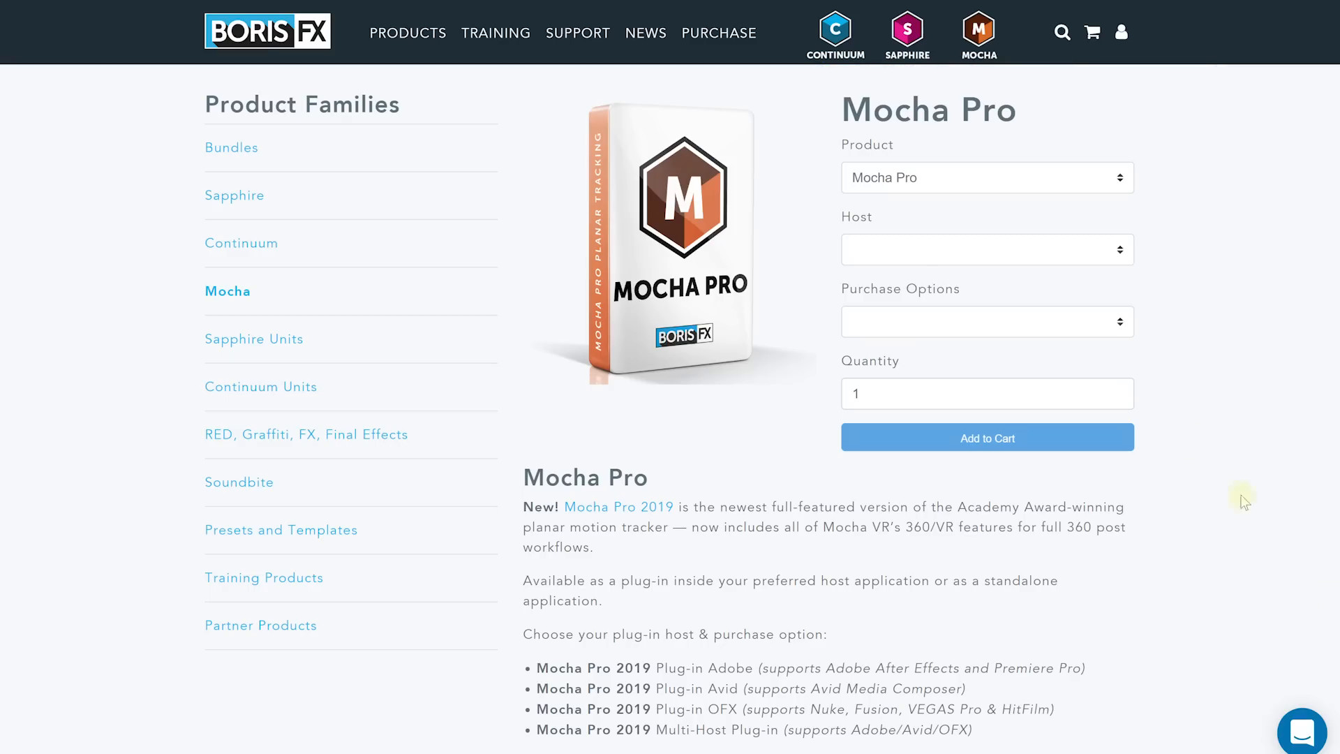
Add Mocha Pro to the cart and apply discount code 'surfacedstudio' at checkout.
click(988, 321)
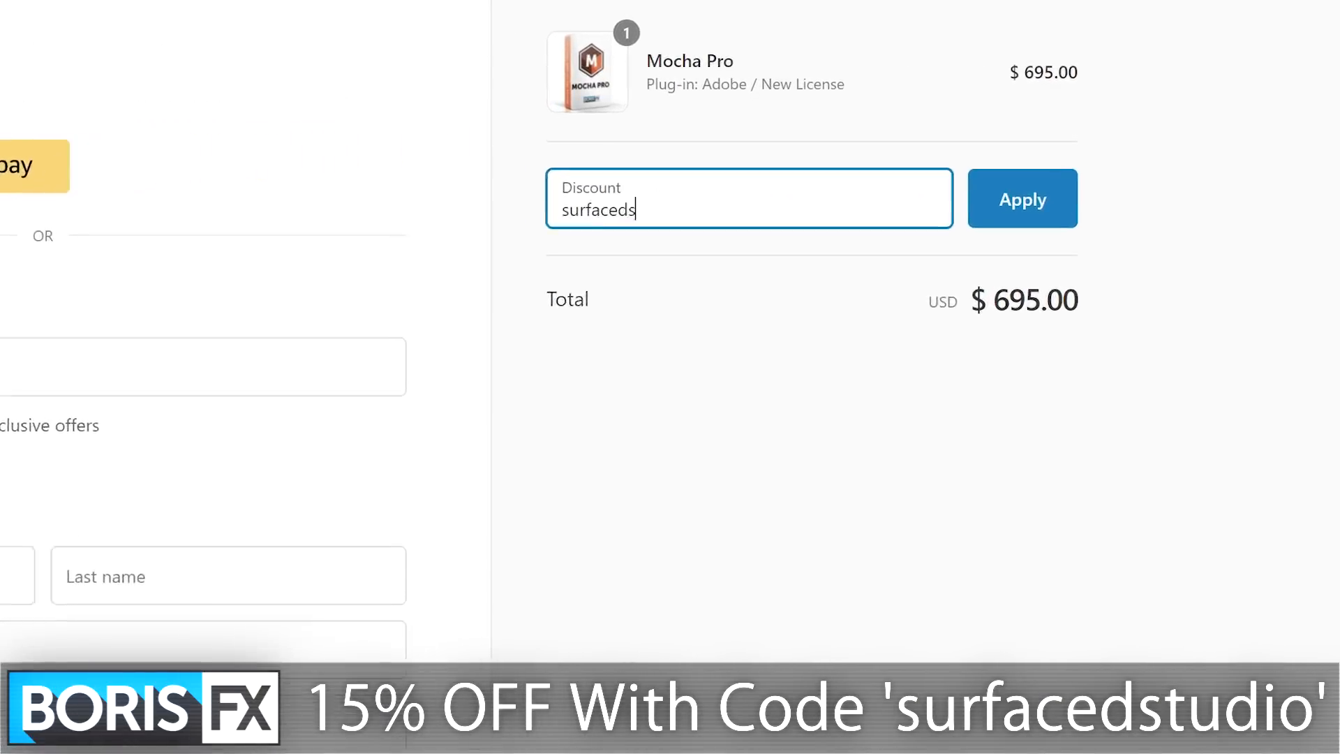
click(1023, 199)
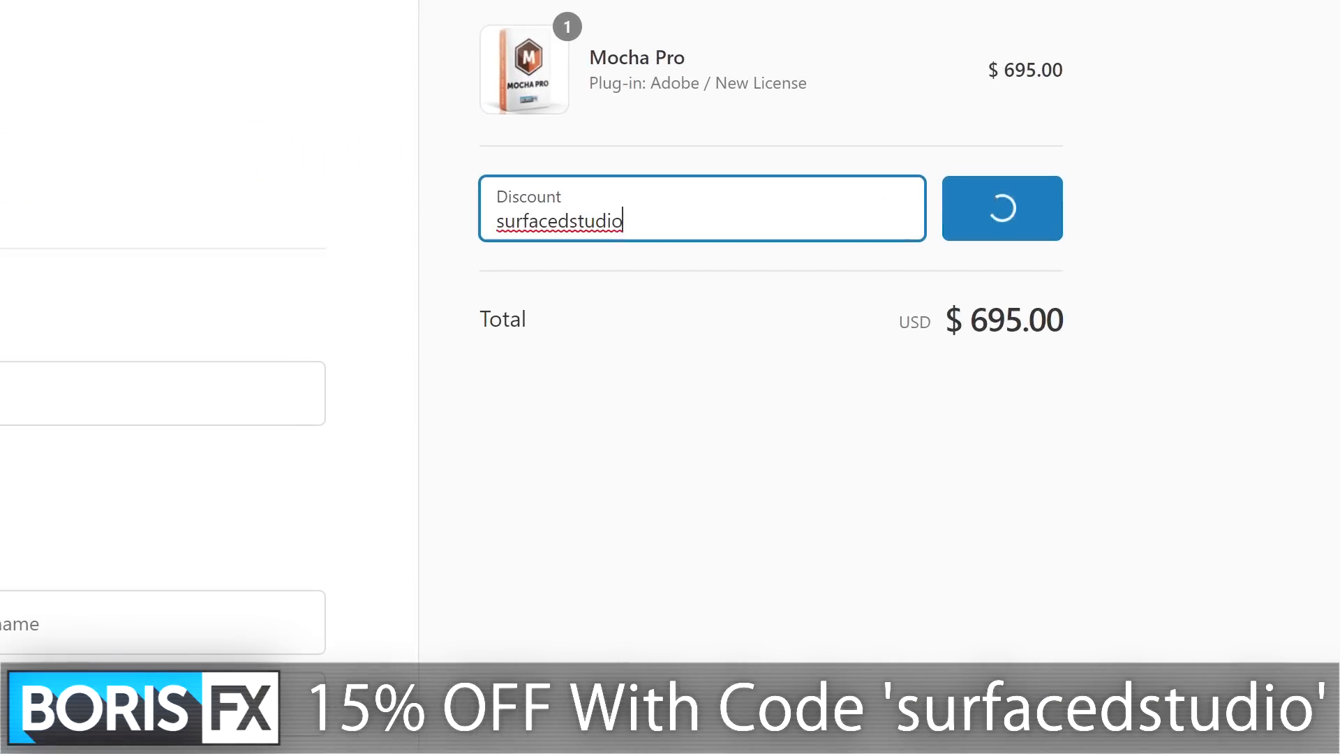
click(1002, 208)
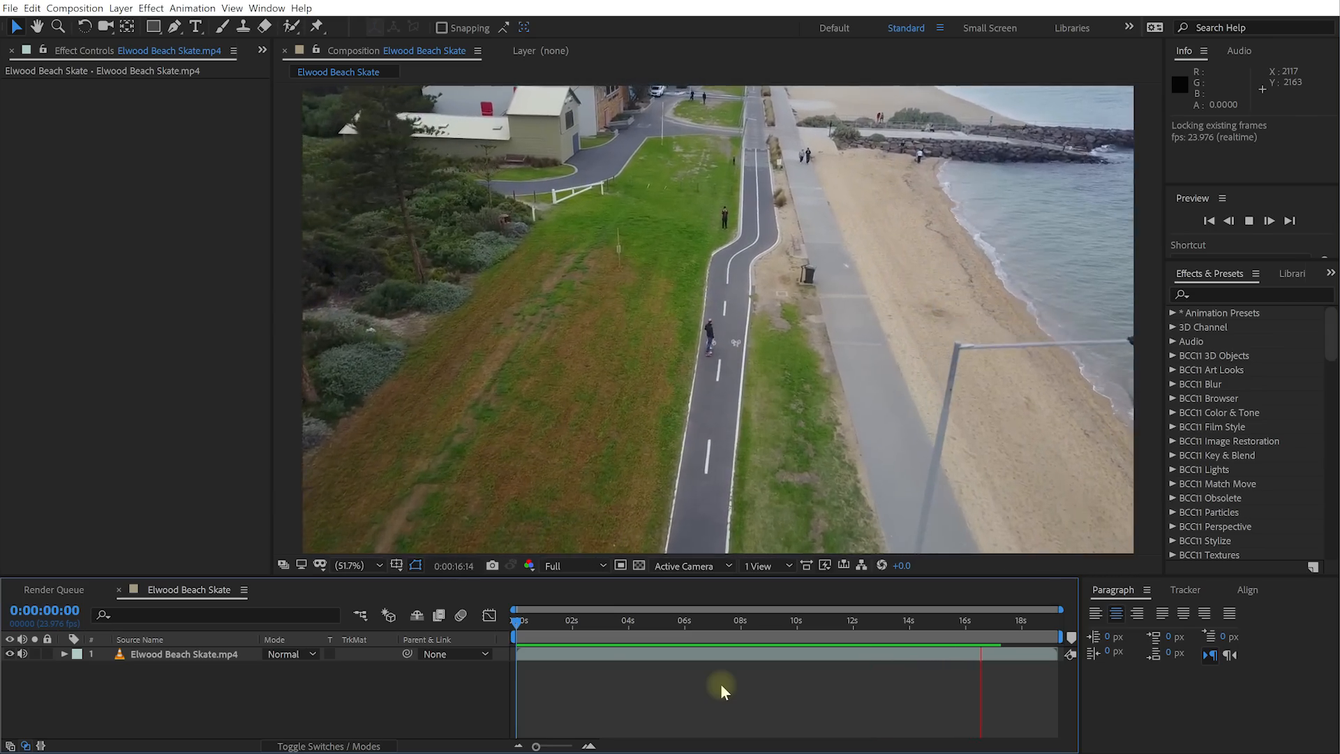
Search 'mocha', apply Mocha Pro to the Elwood Beach Skate clip, and launch Mocha.
text(mocha)
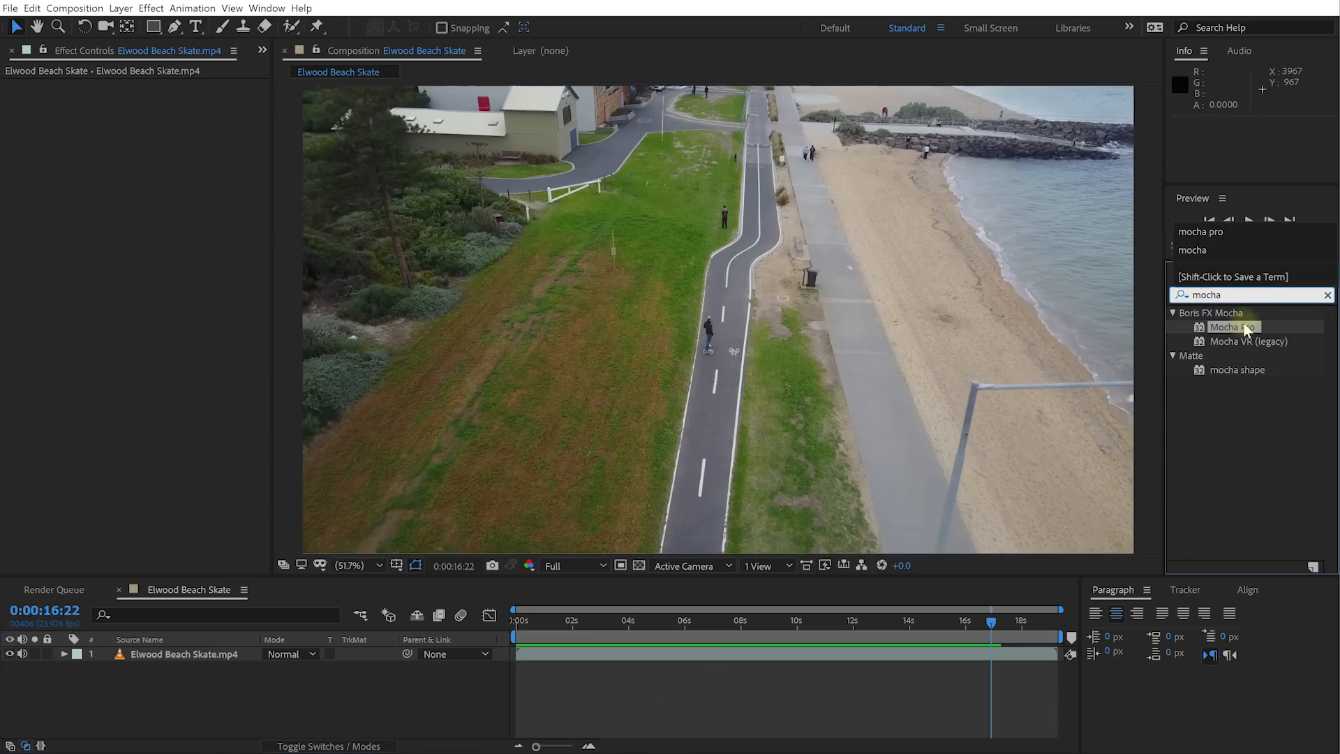
double_click(1234, 326)
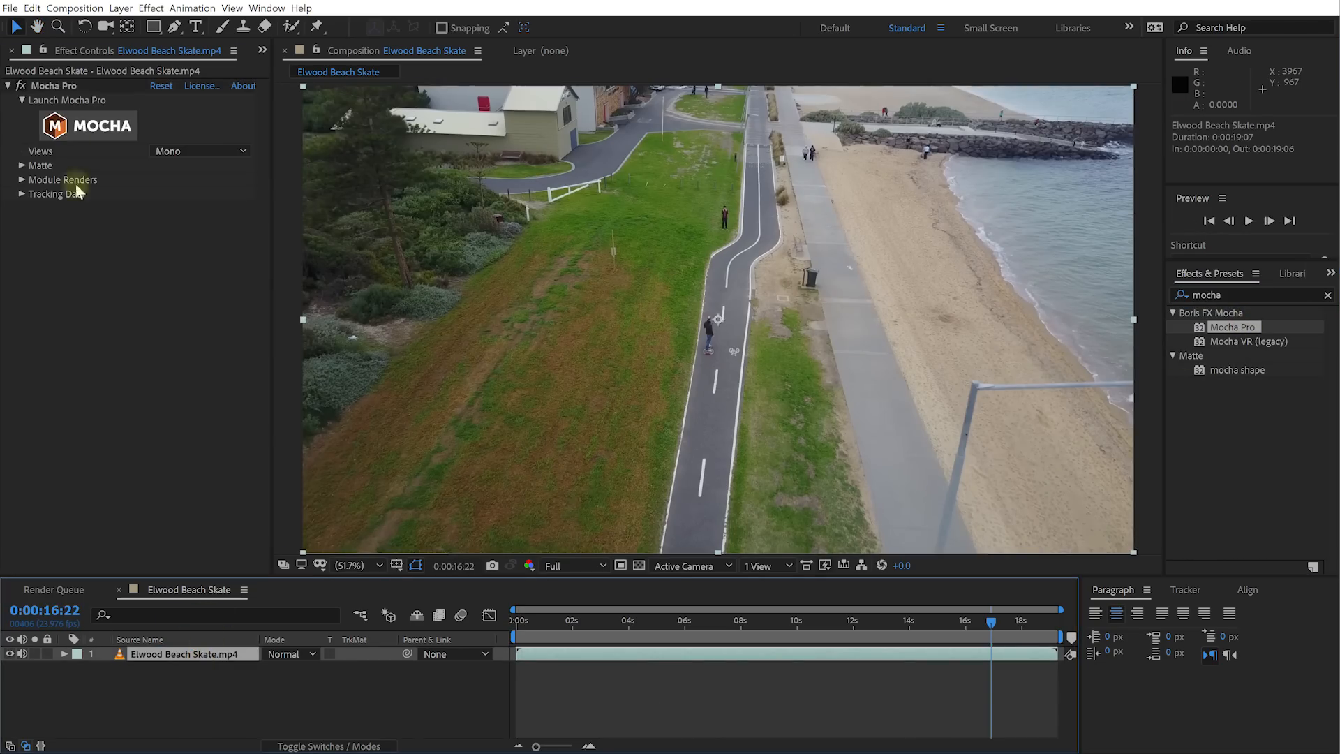
click(69, 126)
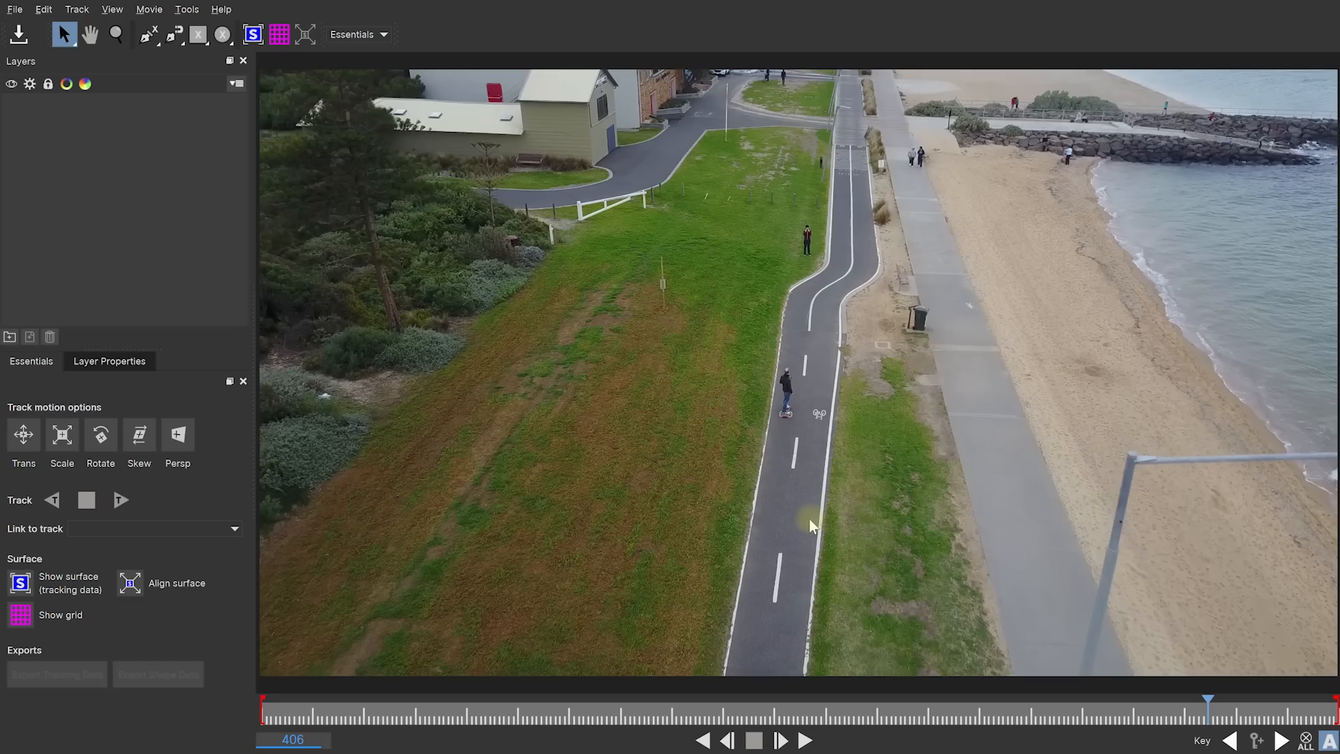
mouse_move(508, 447)
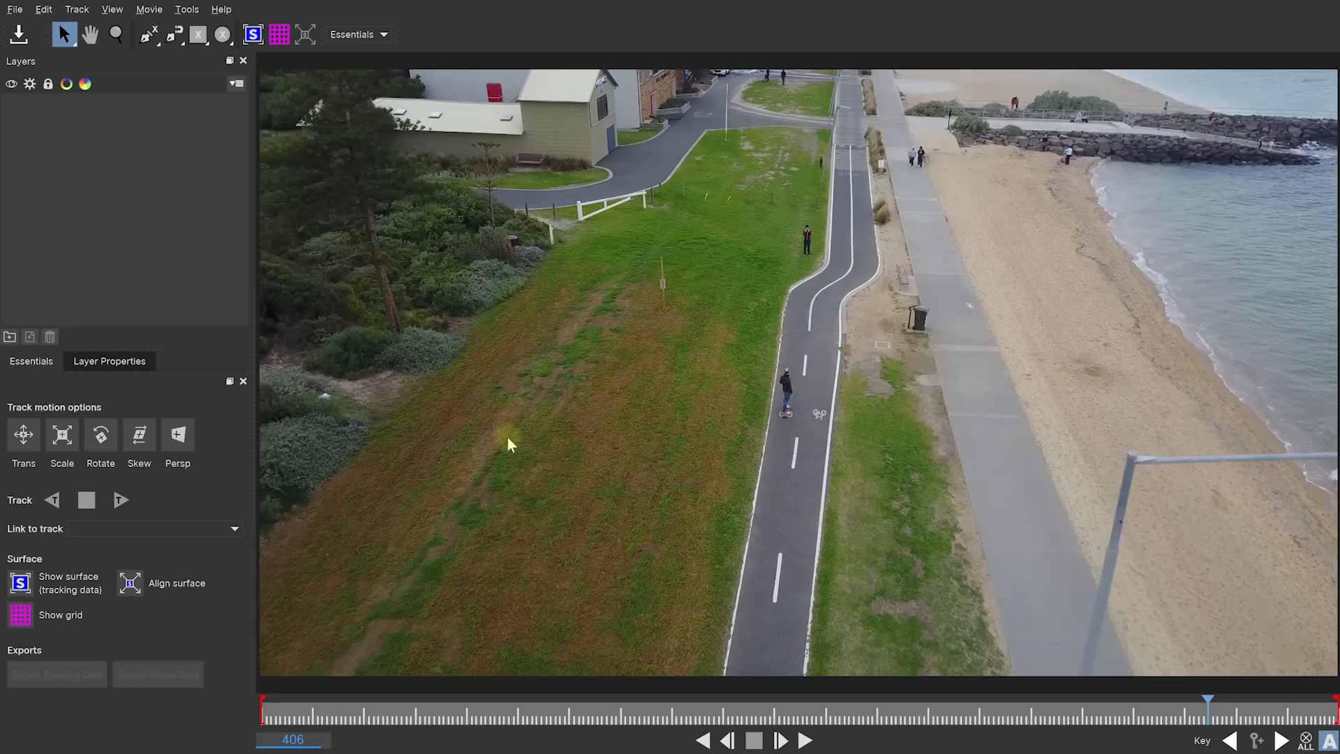
mouse_move(496, 474)
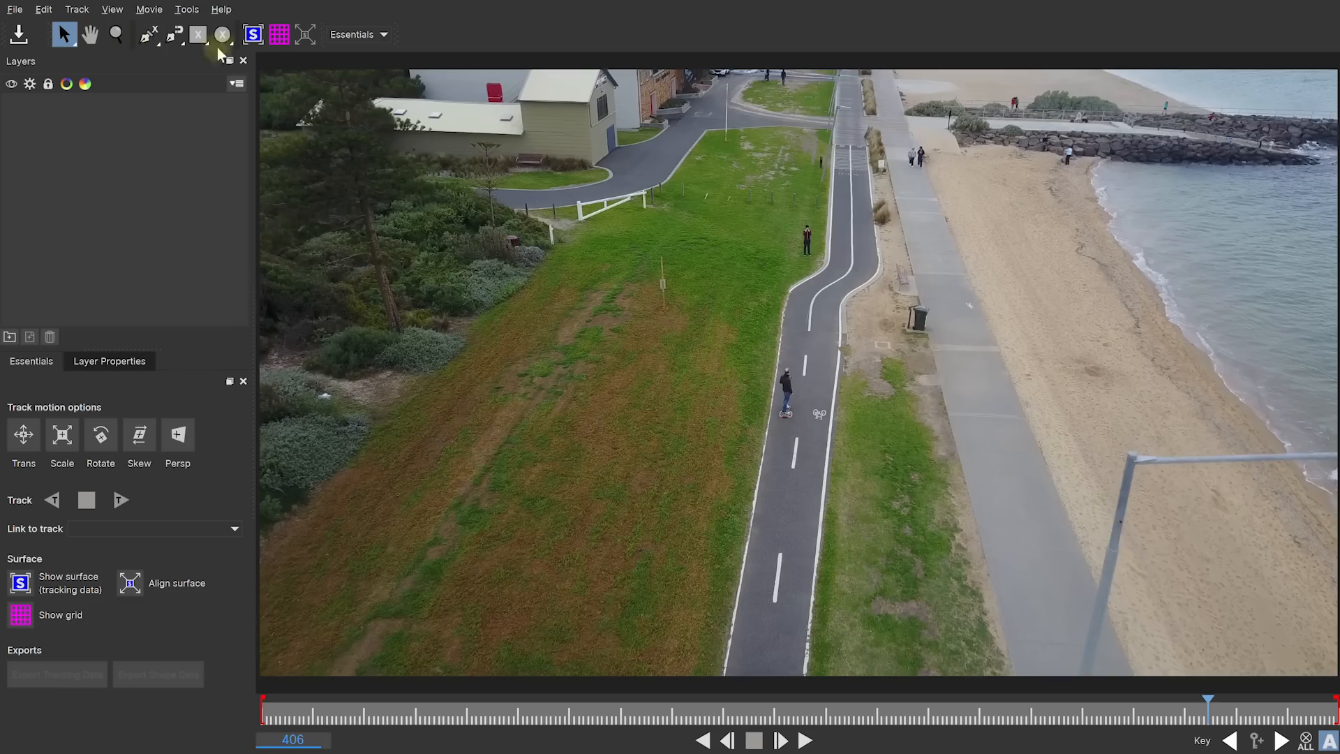
mouse_move(145, 632)
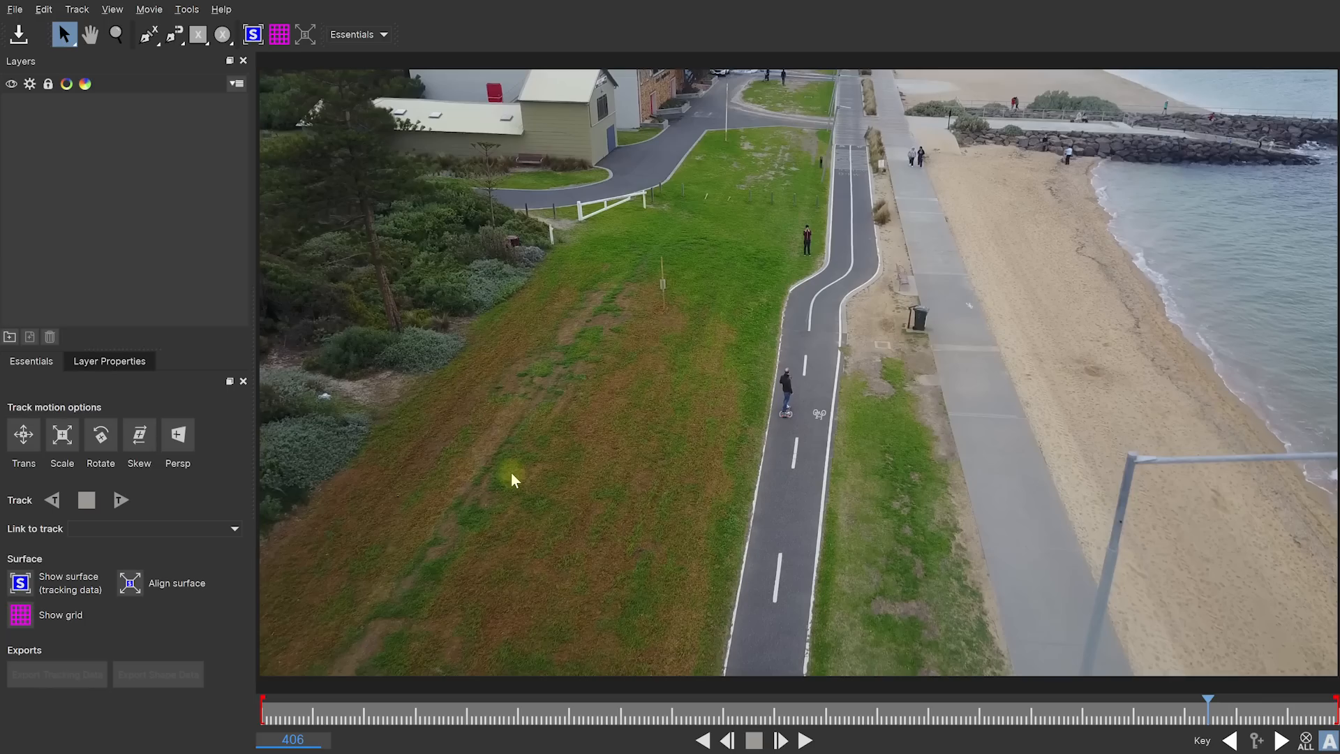
click(388, 34)
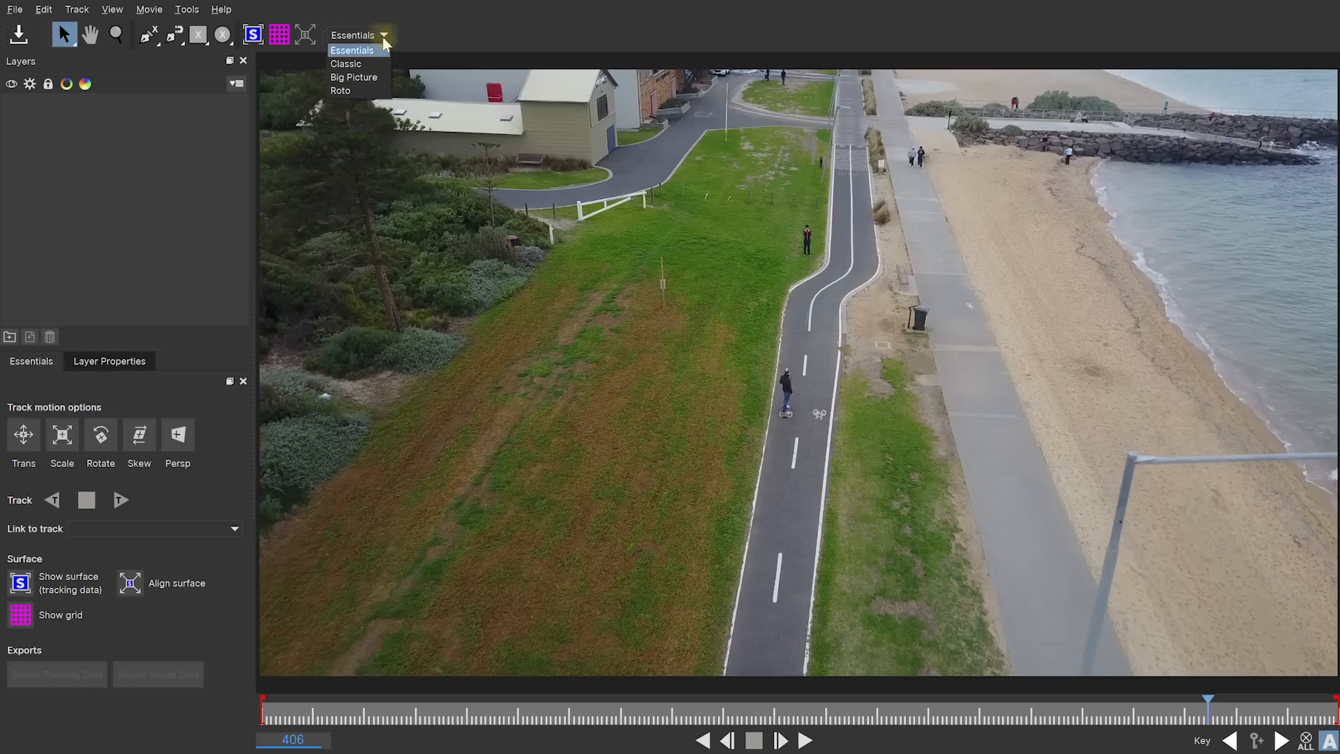
click(343, 63)
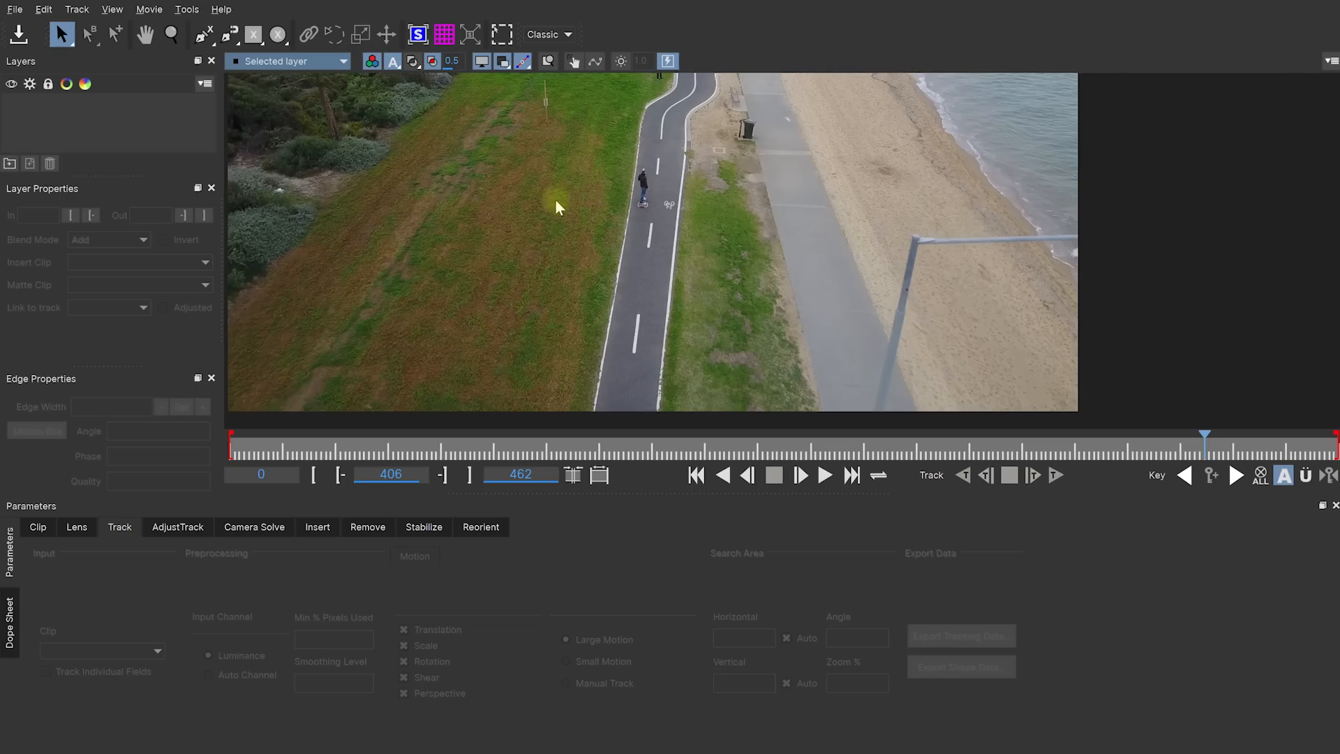
click(551, 34)
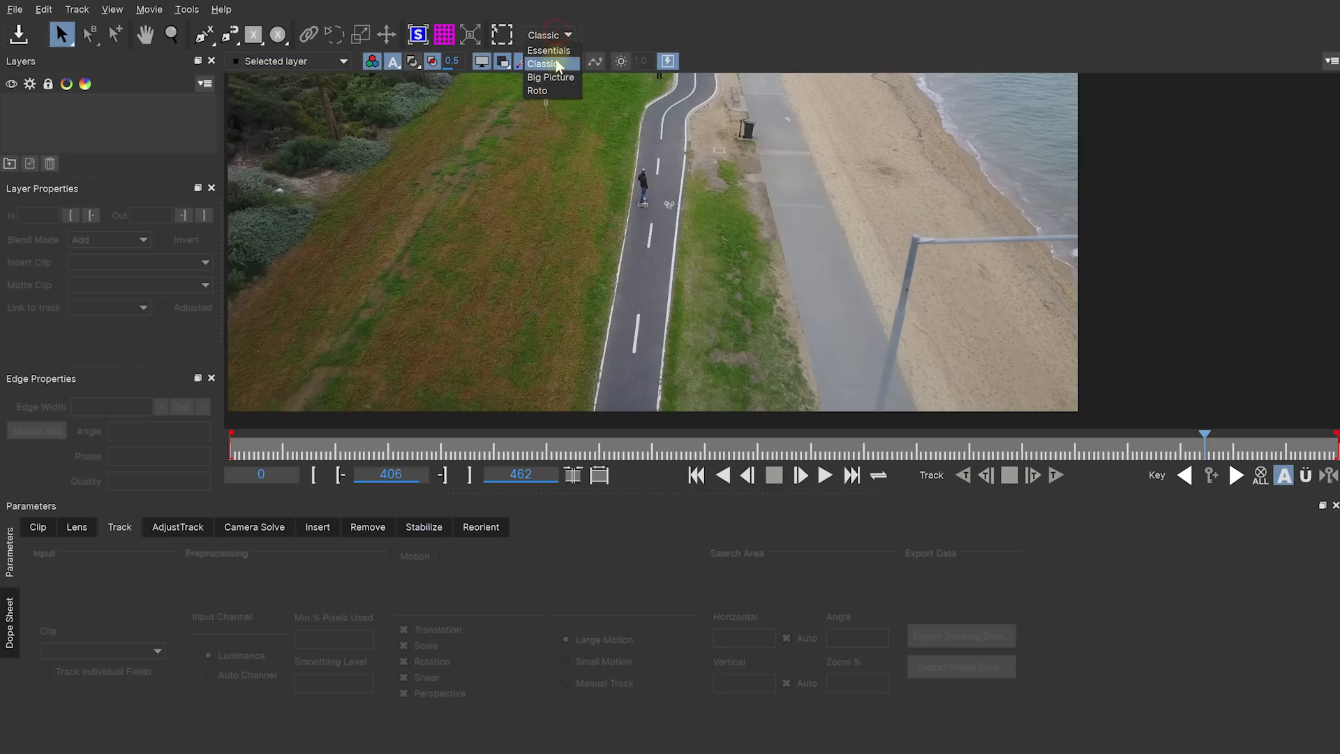
click(548, 49)
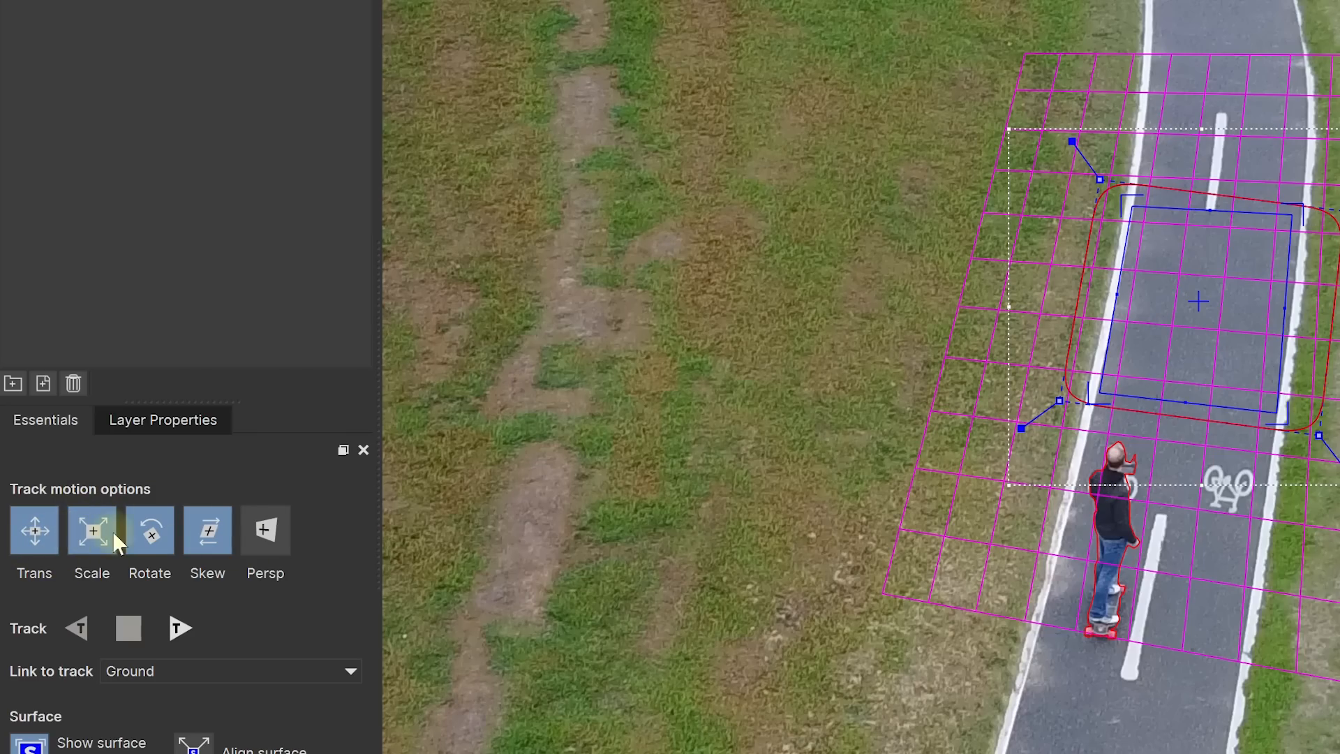
Enable Scale in the motion options and track the Ground layer forward.
click(164, 610)
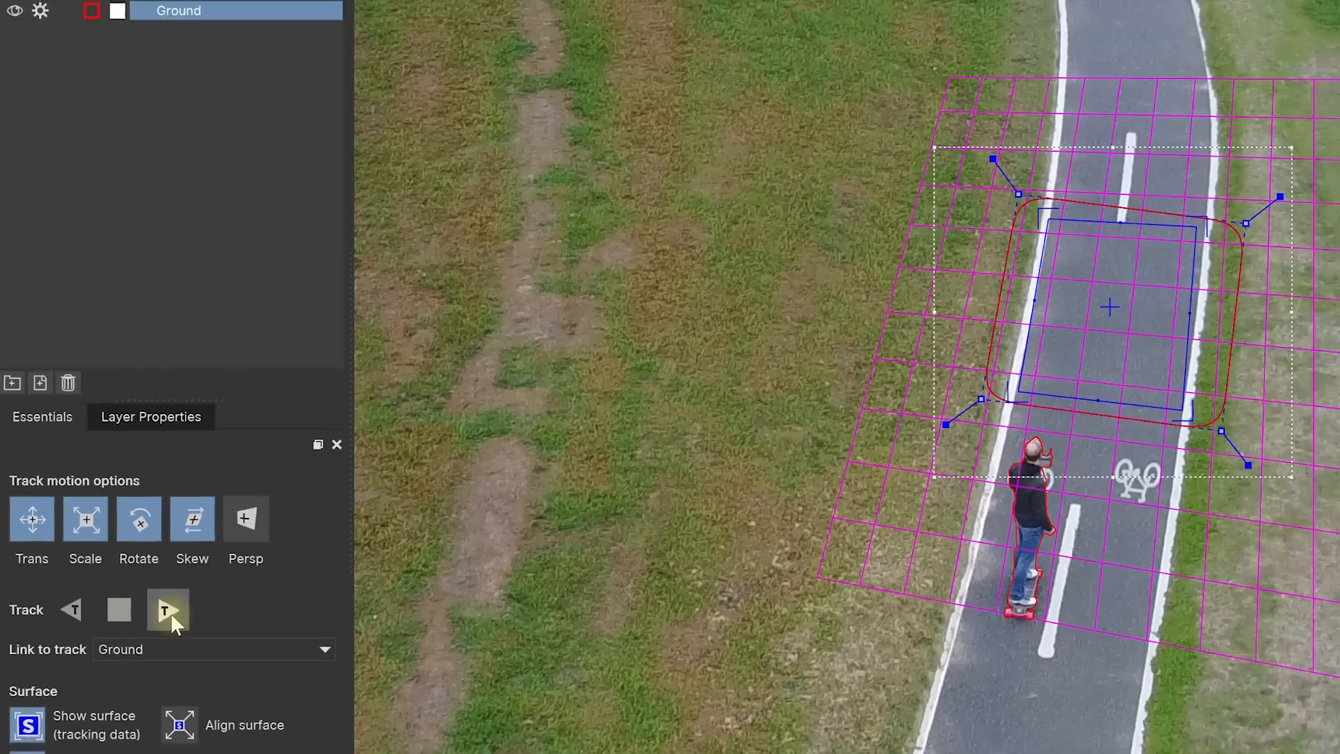
click(166, 610)
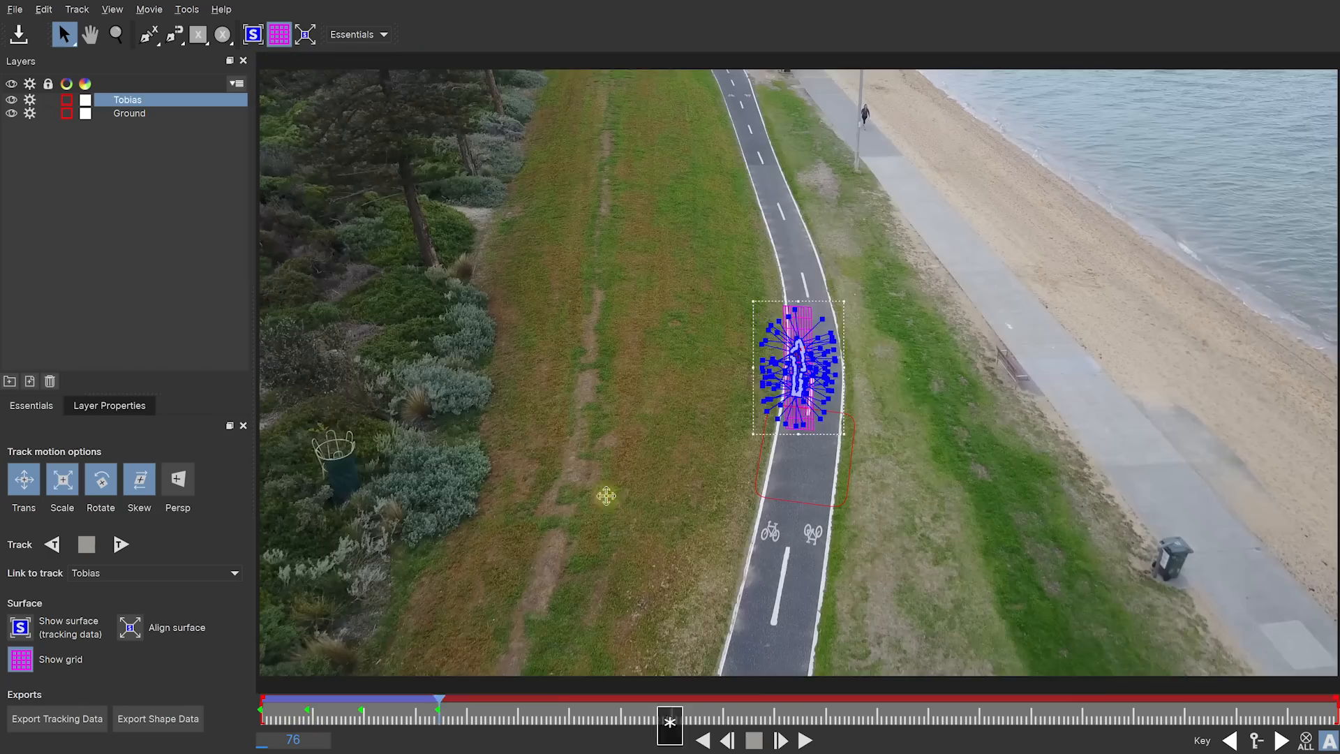
With Ground selected, switch to the Classic workspace and set up the Insert module logo.
click(129, 113)
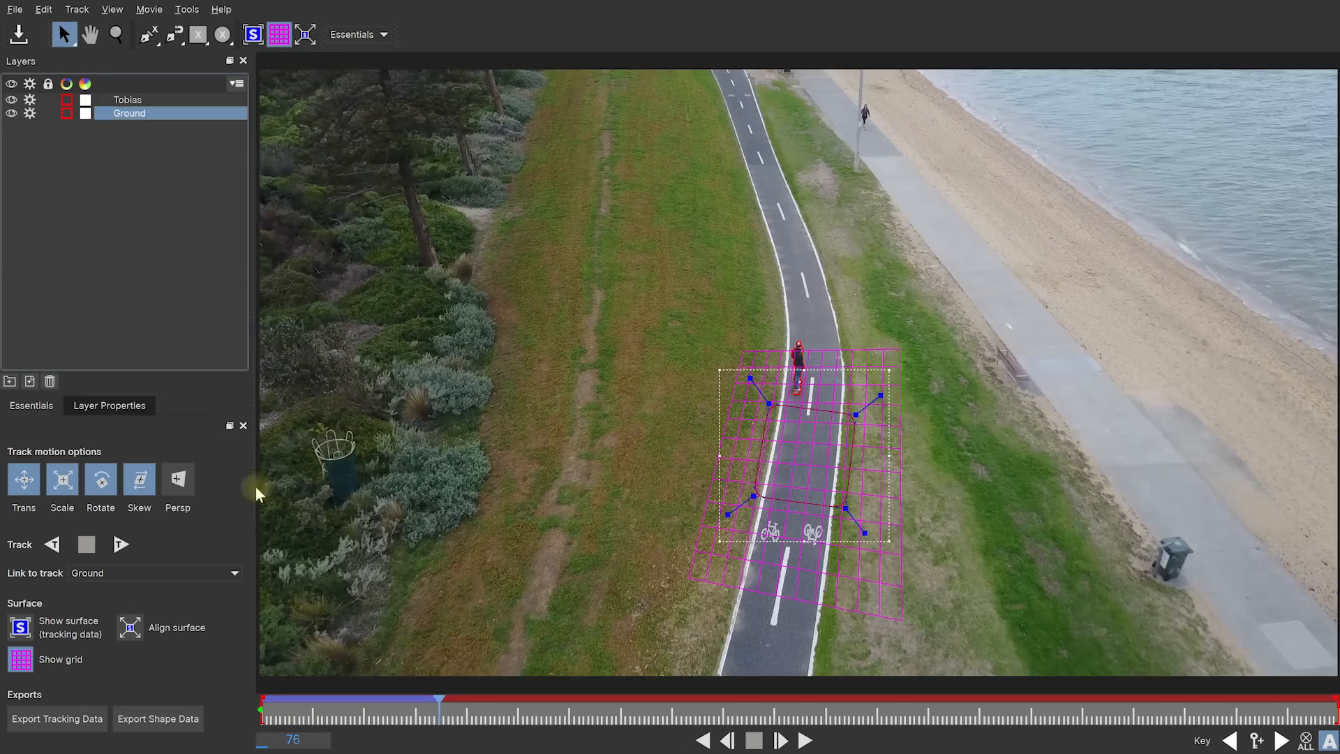
mouse_move(190, 681)
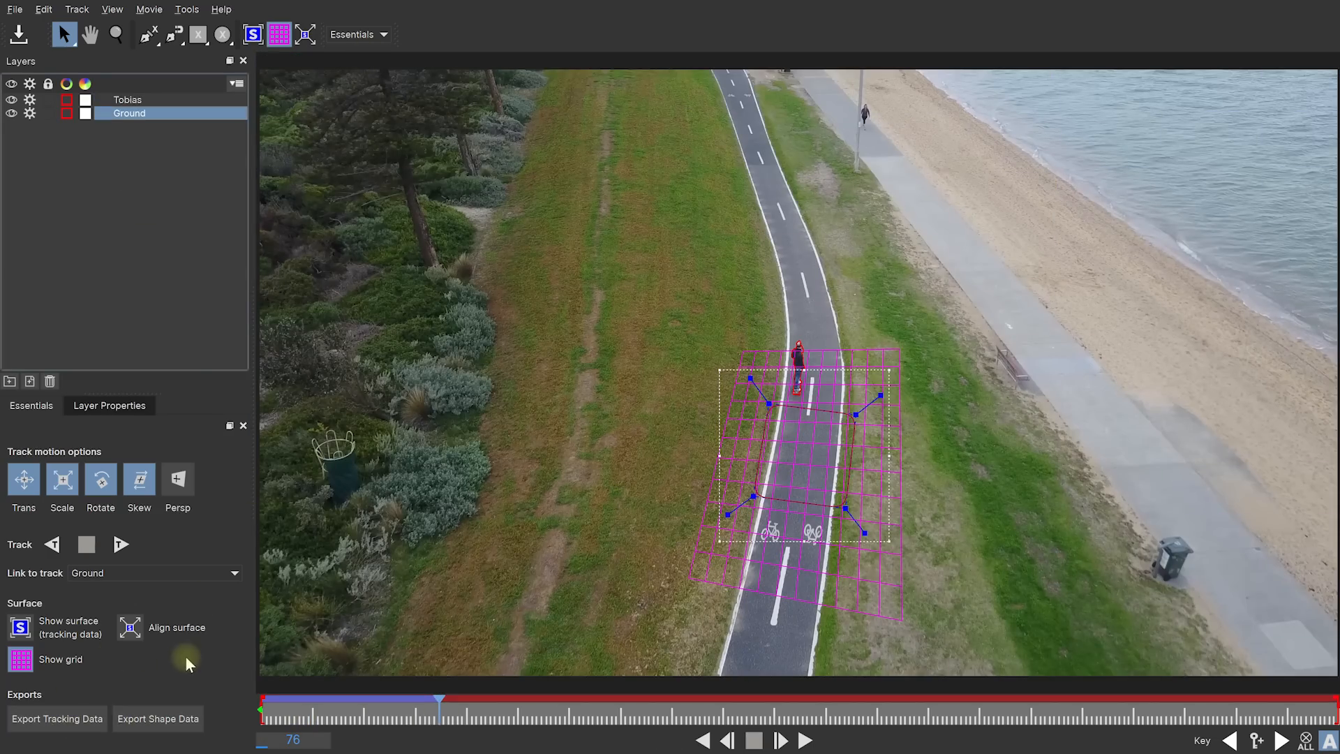
mouse_move(384, 55)
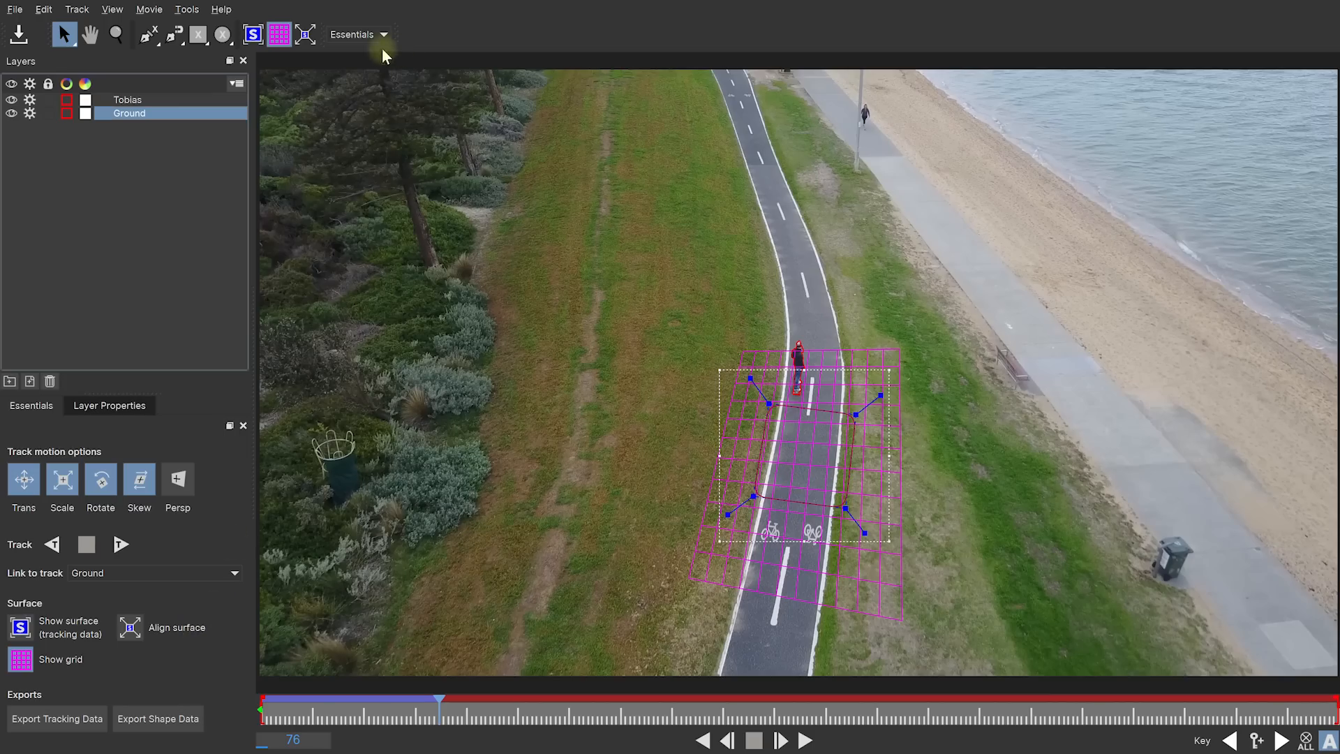
click(380, 35)
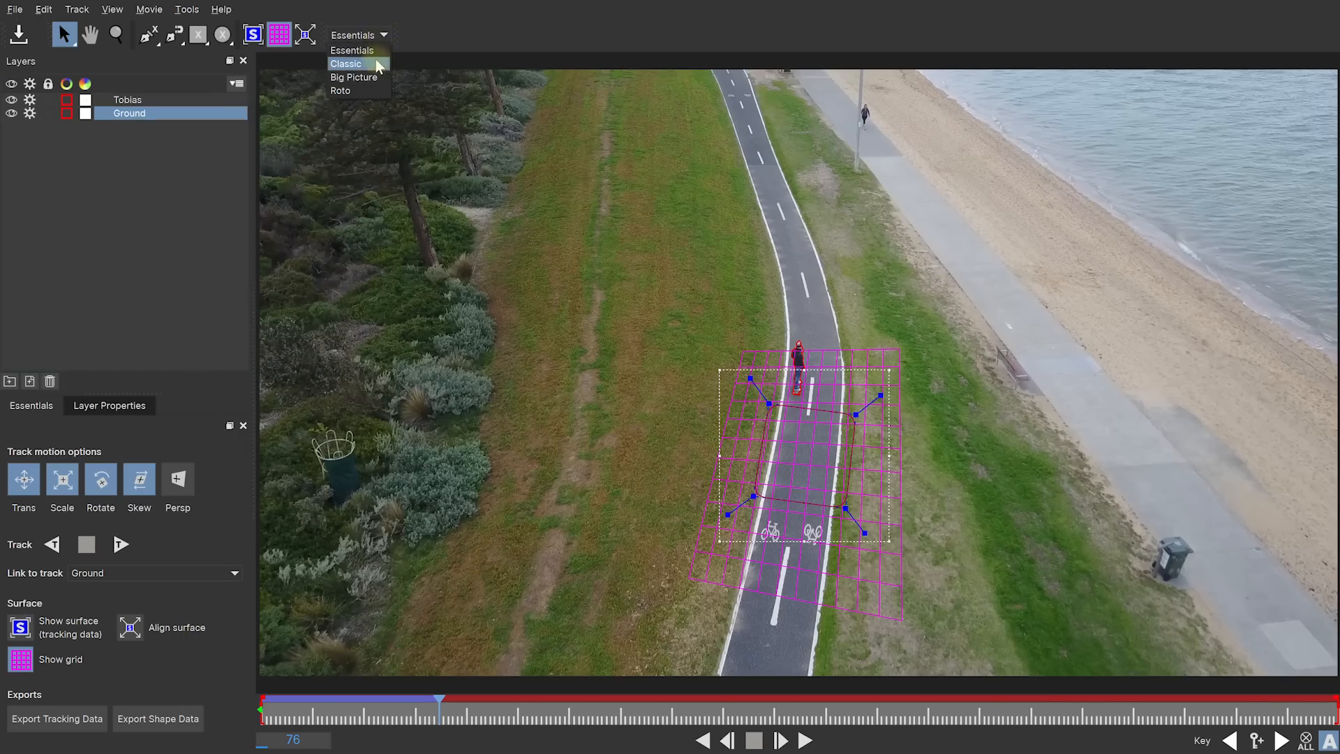
click(347, 63)
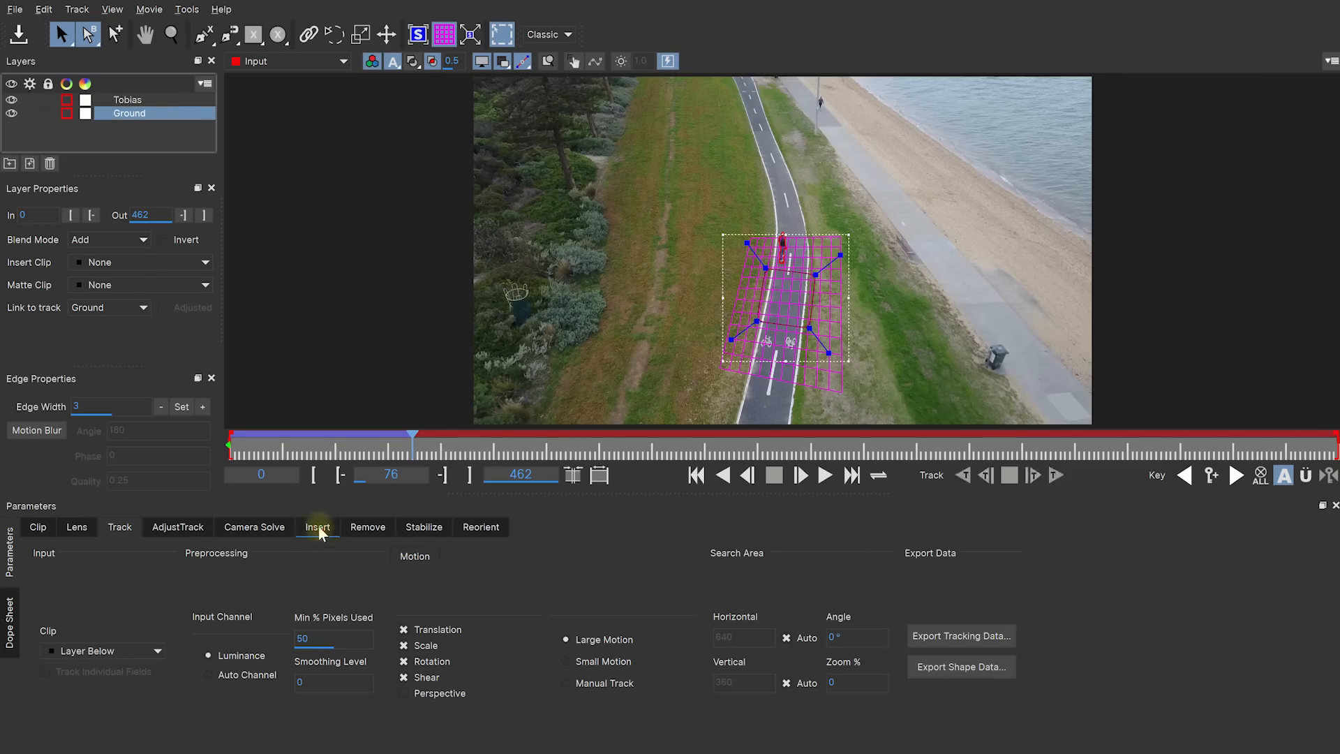
click(318, 527)
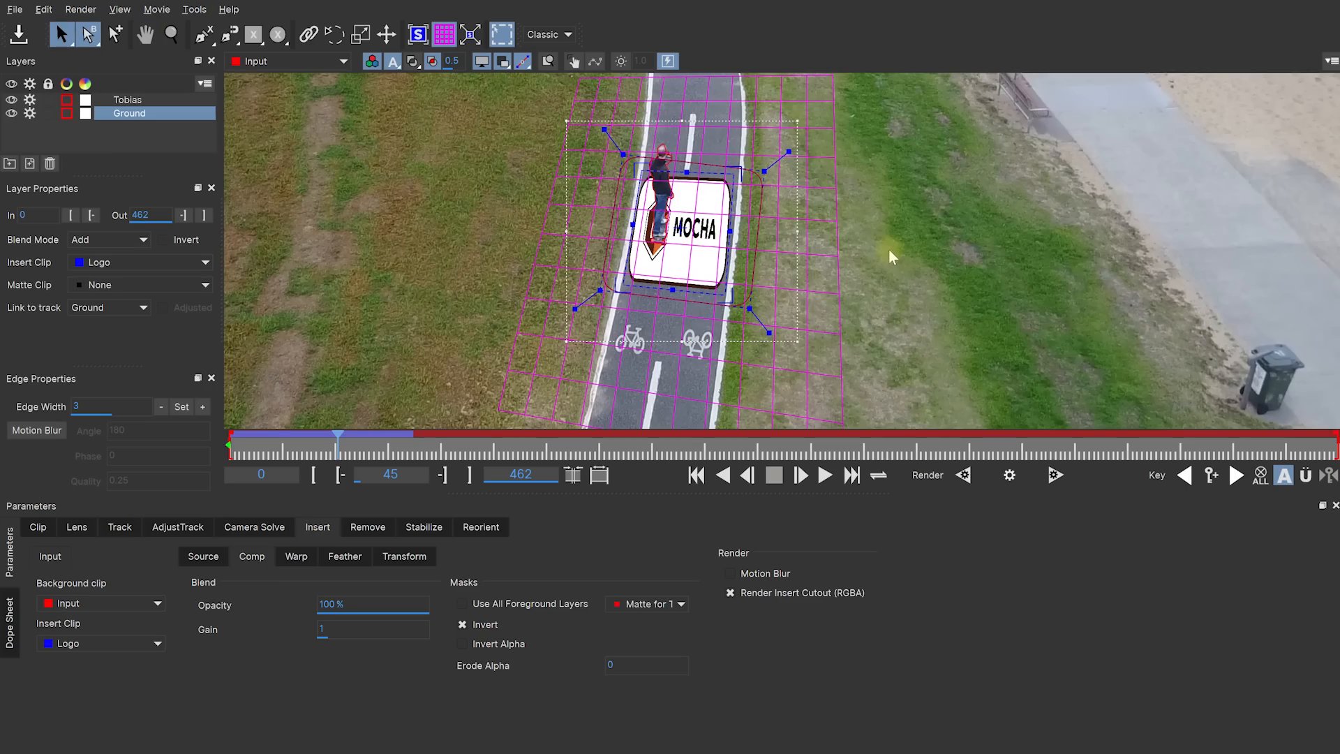
click(563, 34)
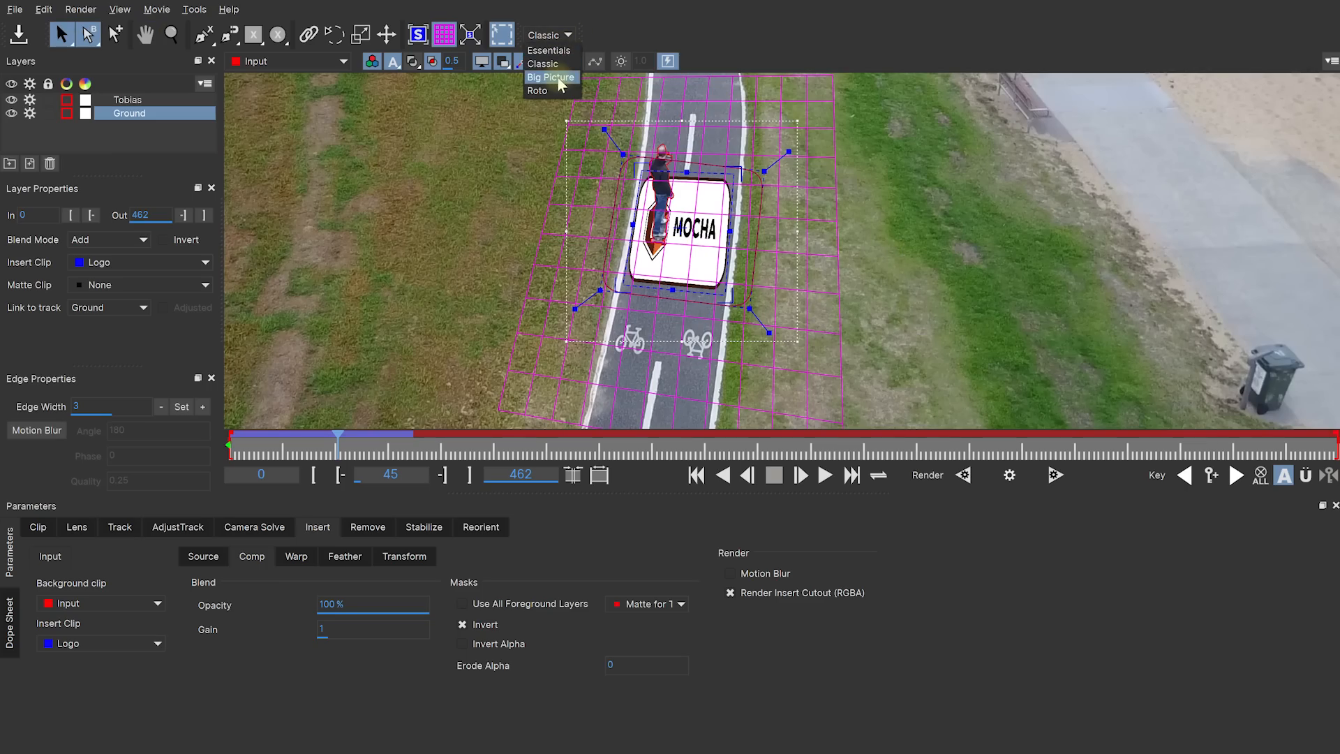
Review the tracked logo insert in the Big Picture layout.
click(552, 77)
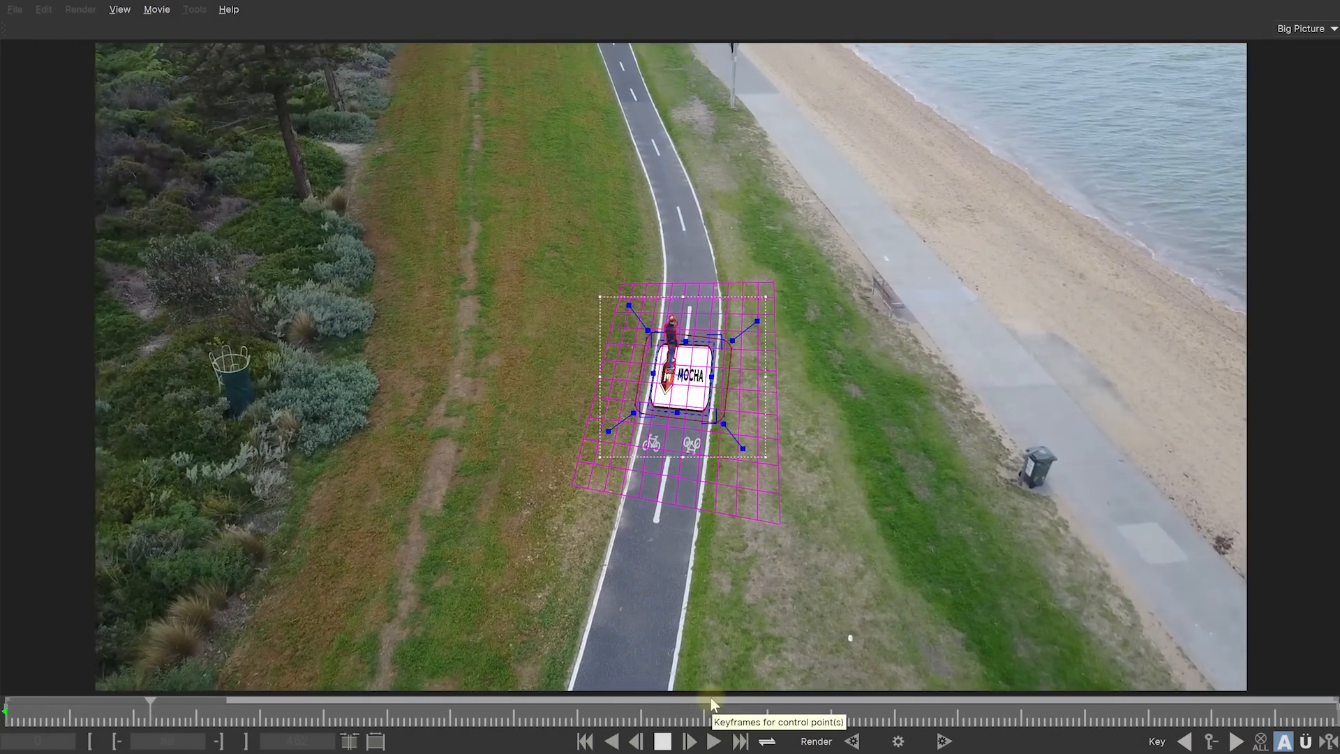
click(1310, 30)
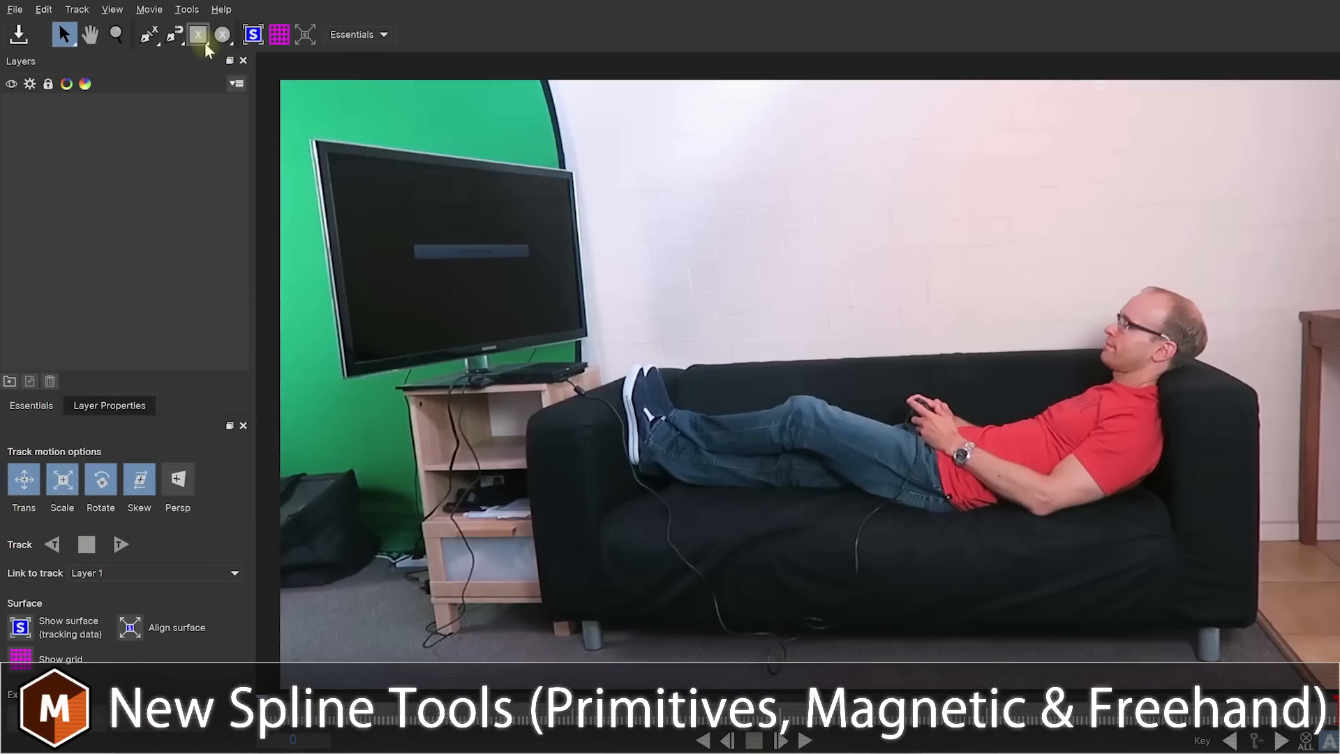
Draw a spline along the man's right arm edge, then undo it.
click(199, 34)
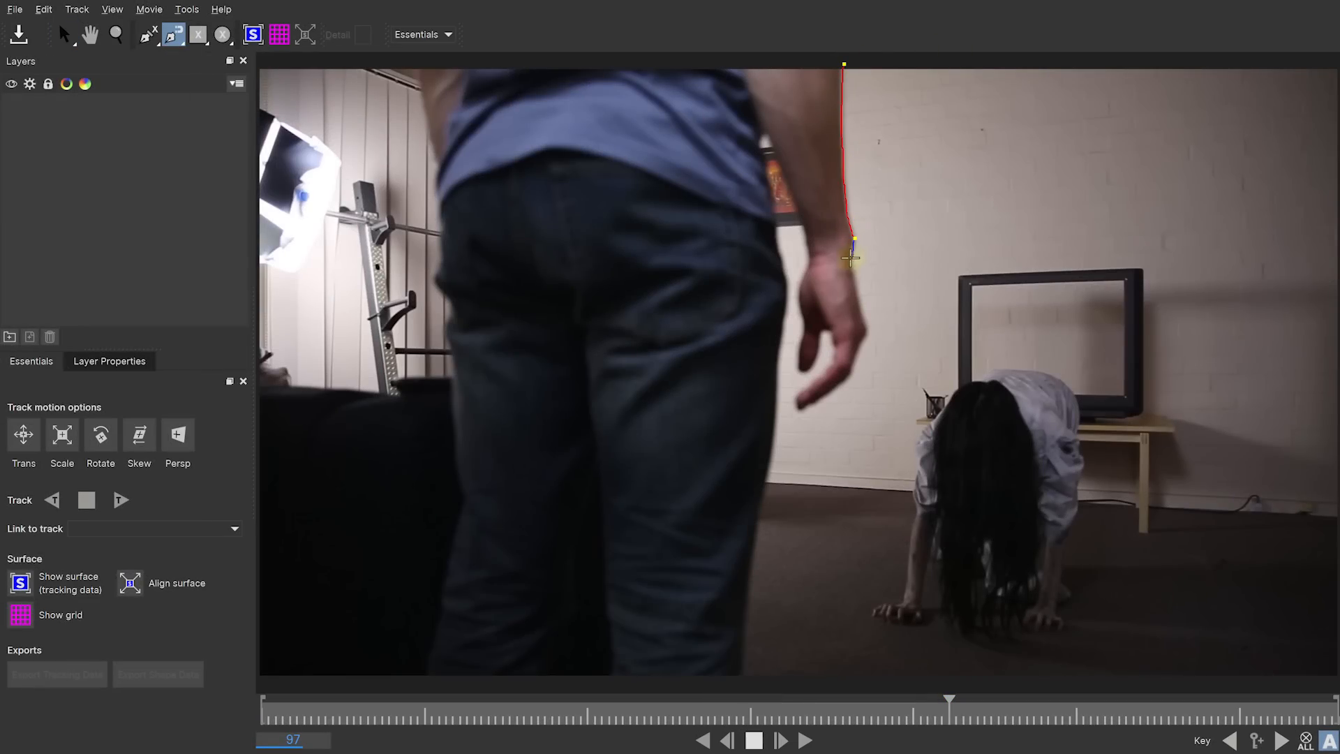
drag(855, 257, 868, 332)
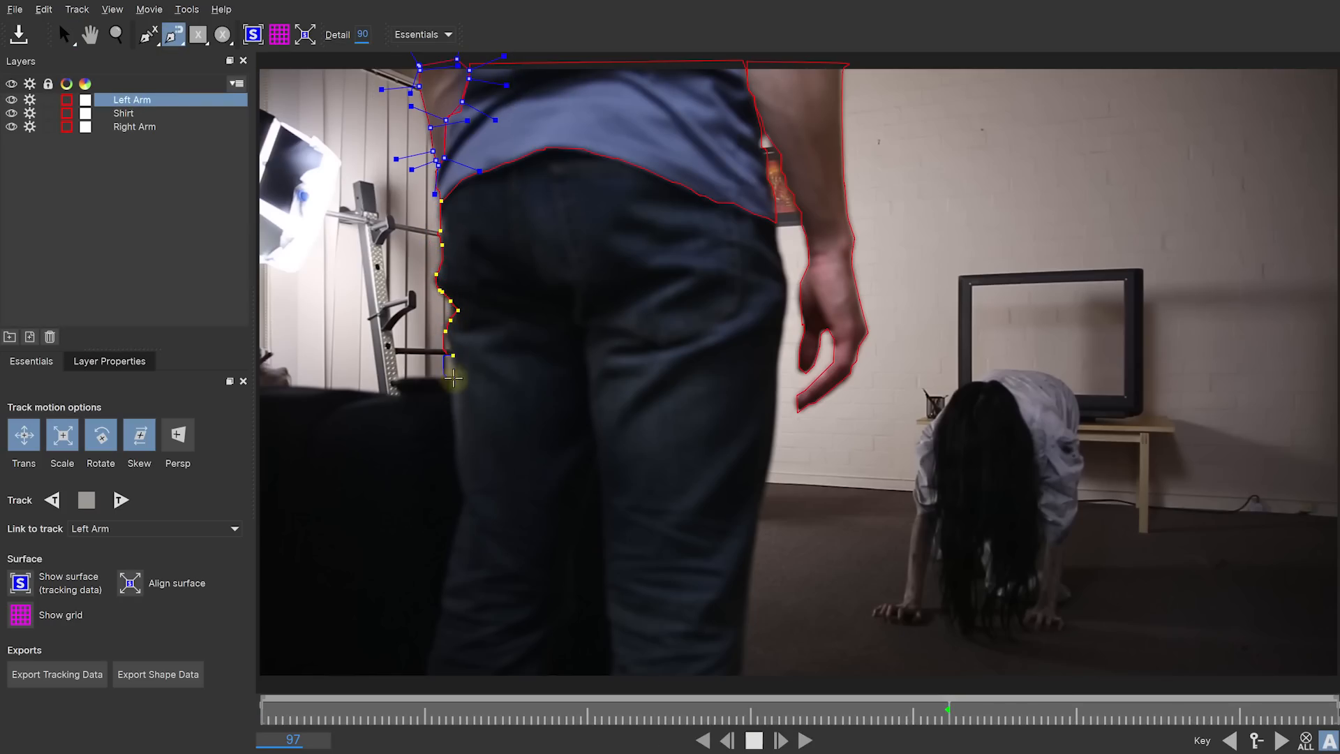
key(Ctrl+Z)
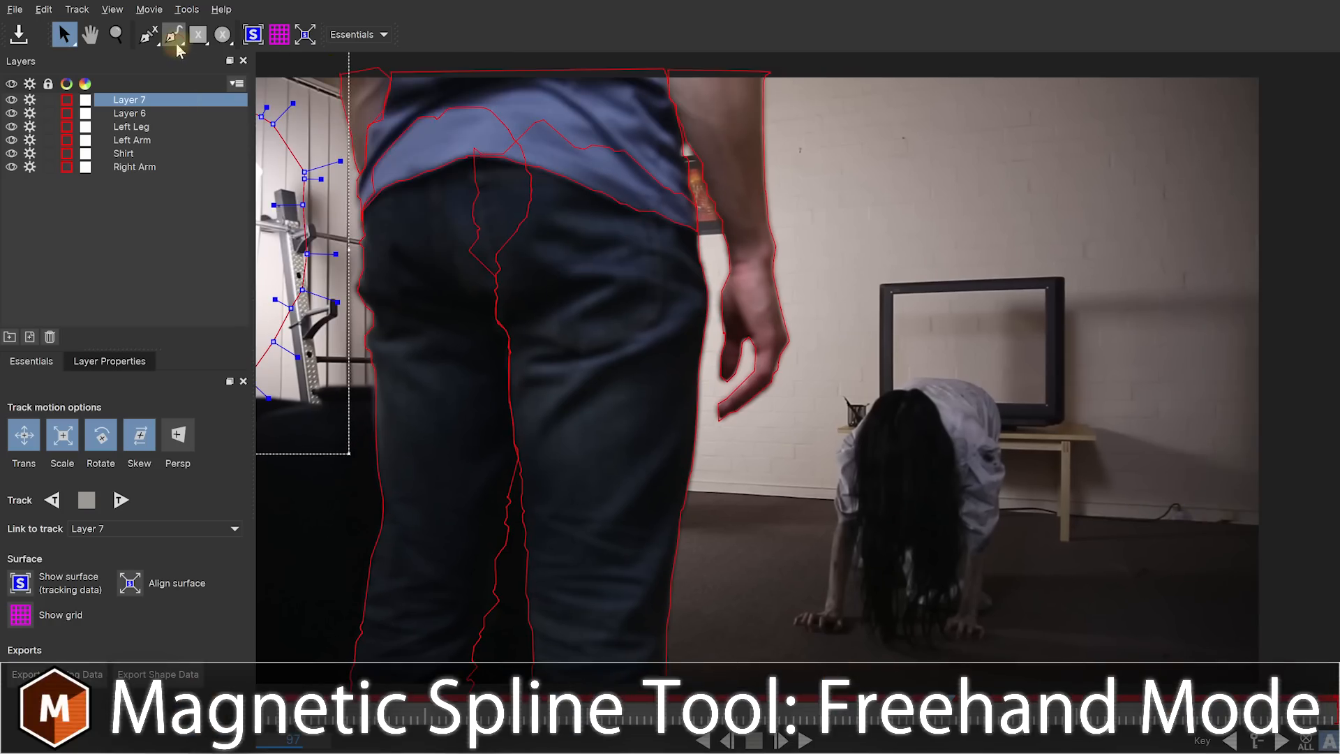
Drag a freehand magnetic shape above the TV, snapping along its top edge.
click(175, 34)
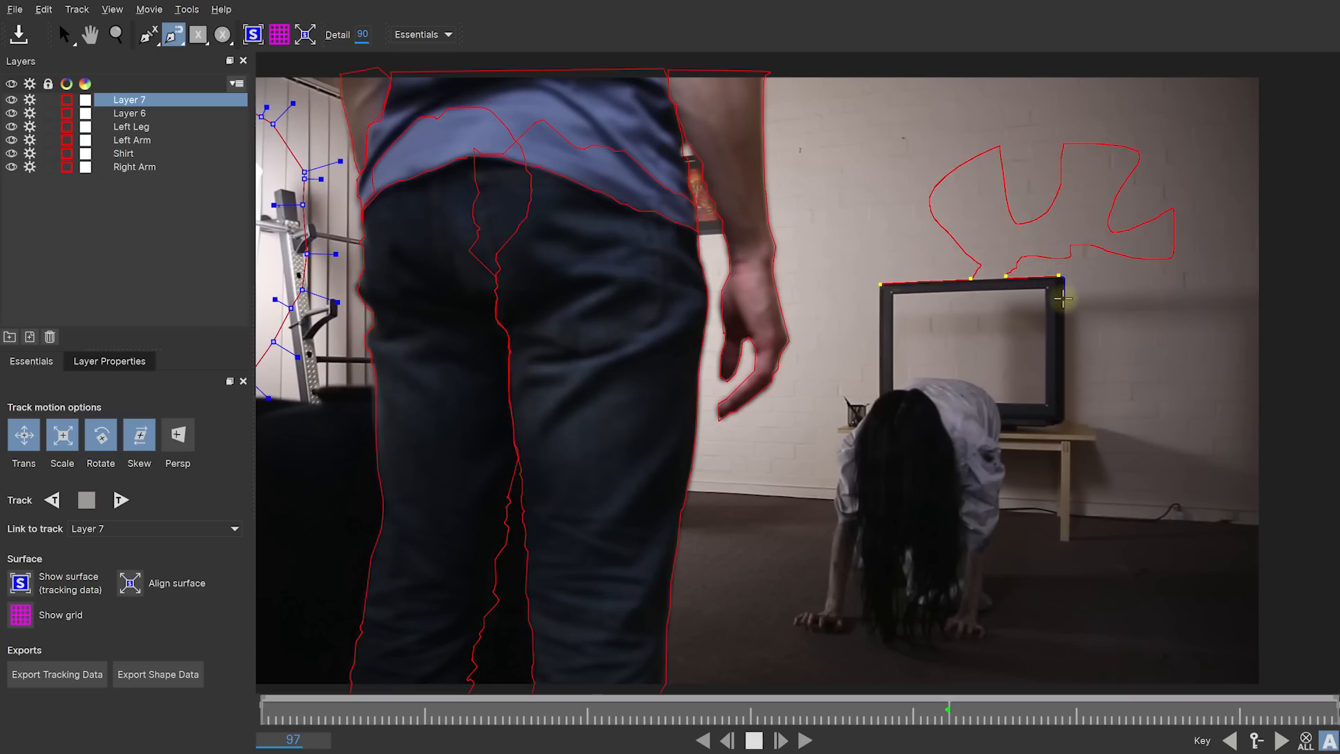
drag(1064, 302, 1135, 294)
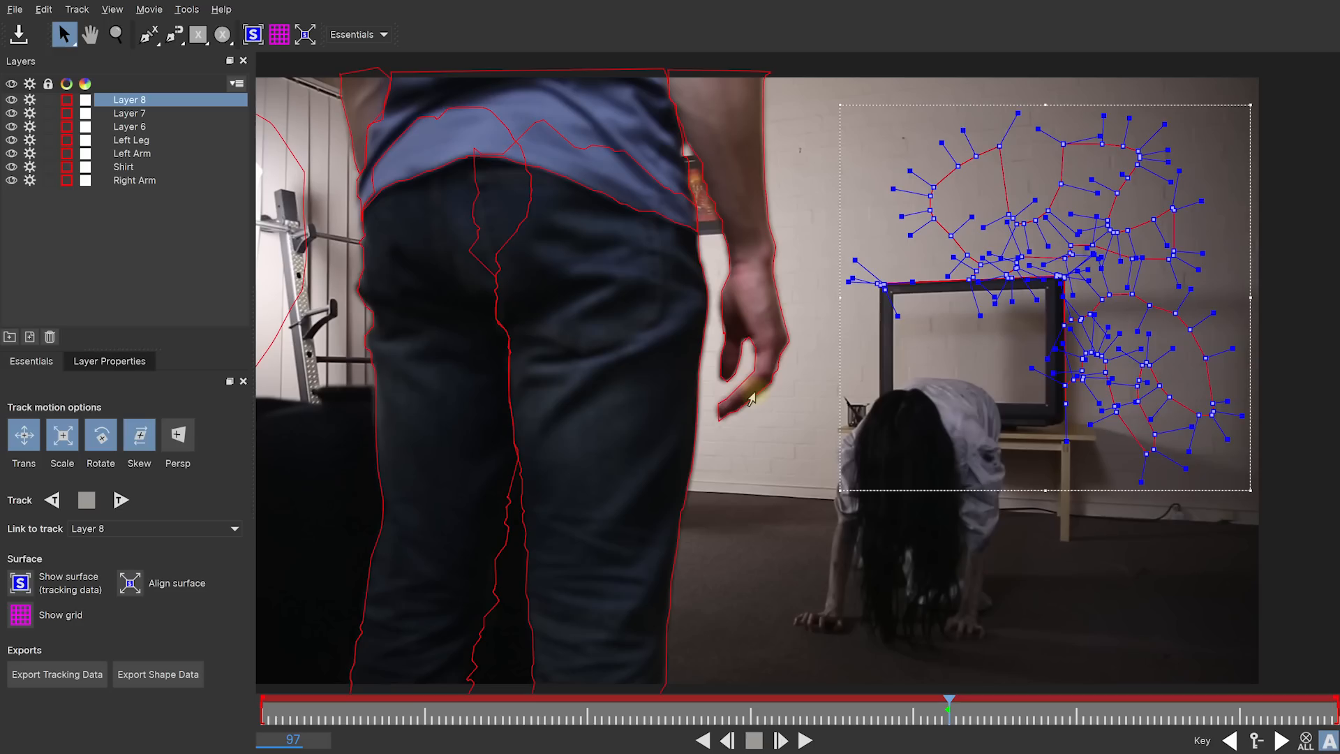
mouse_move(758, 403)
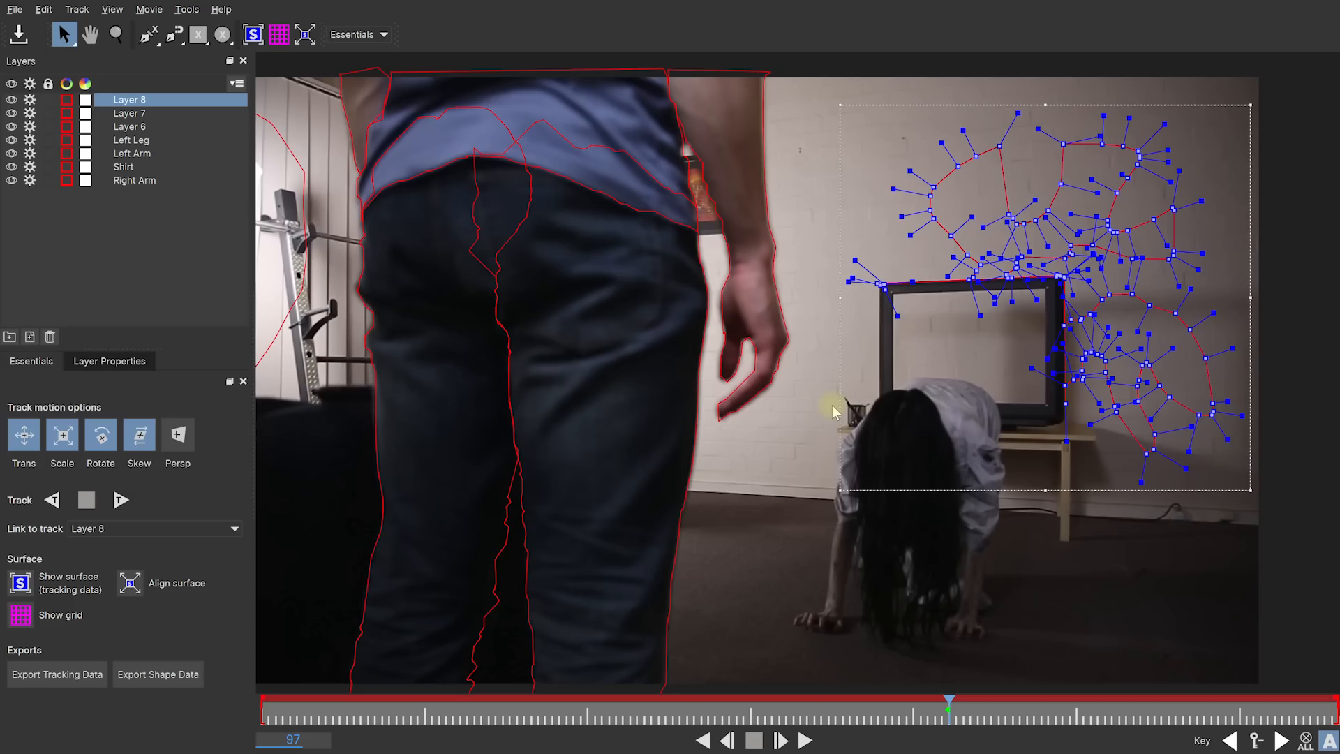
mouse_move(825, 384)
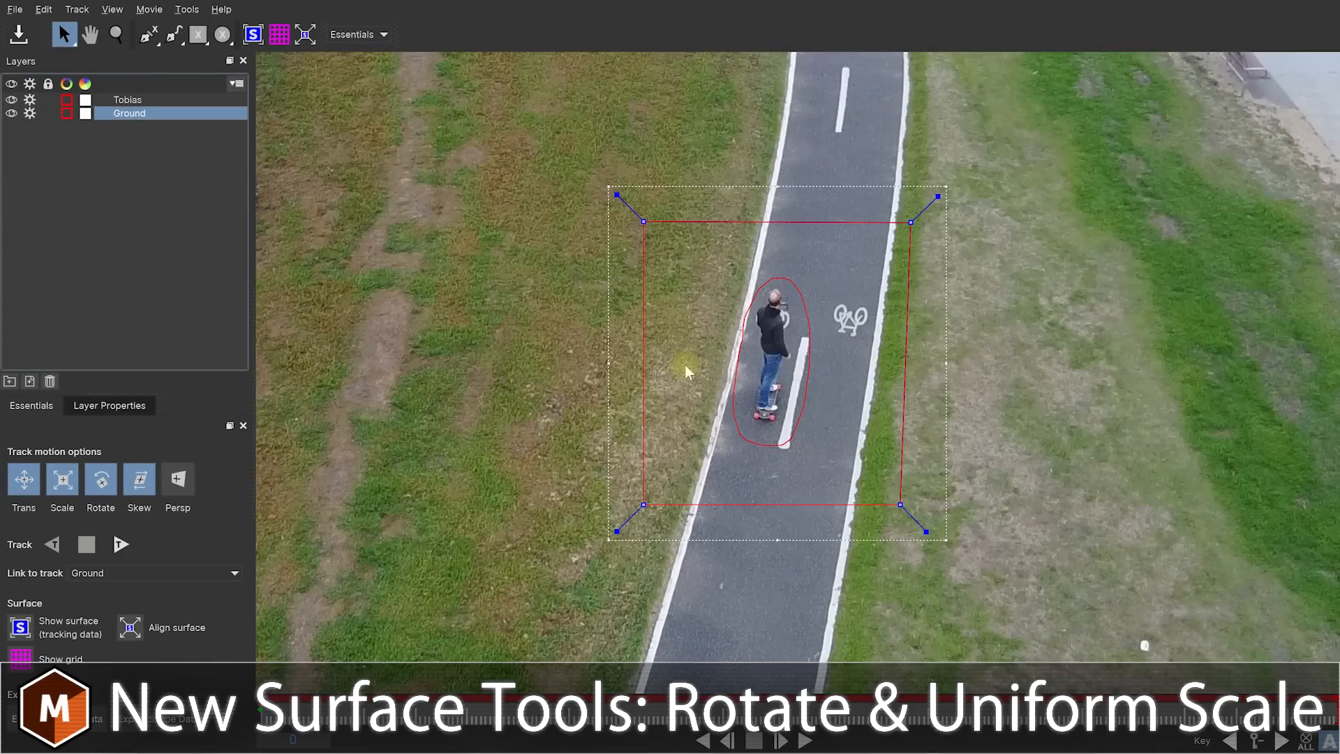
Turn on the Ground layer's tracking surface display from the toolbar.
click(254, 34)
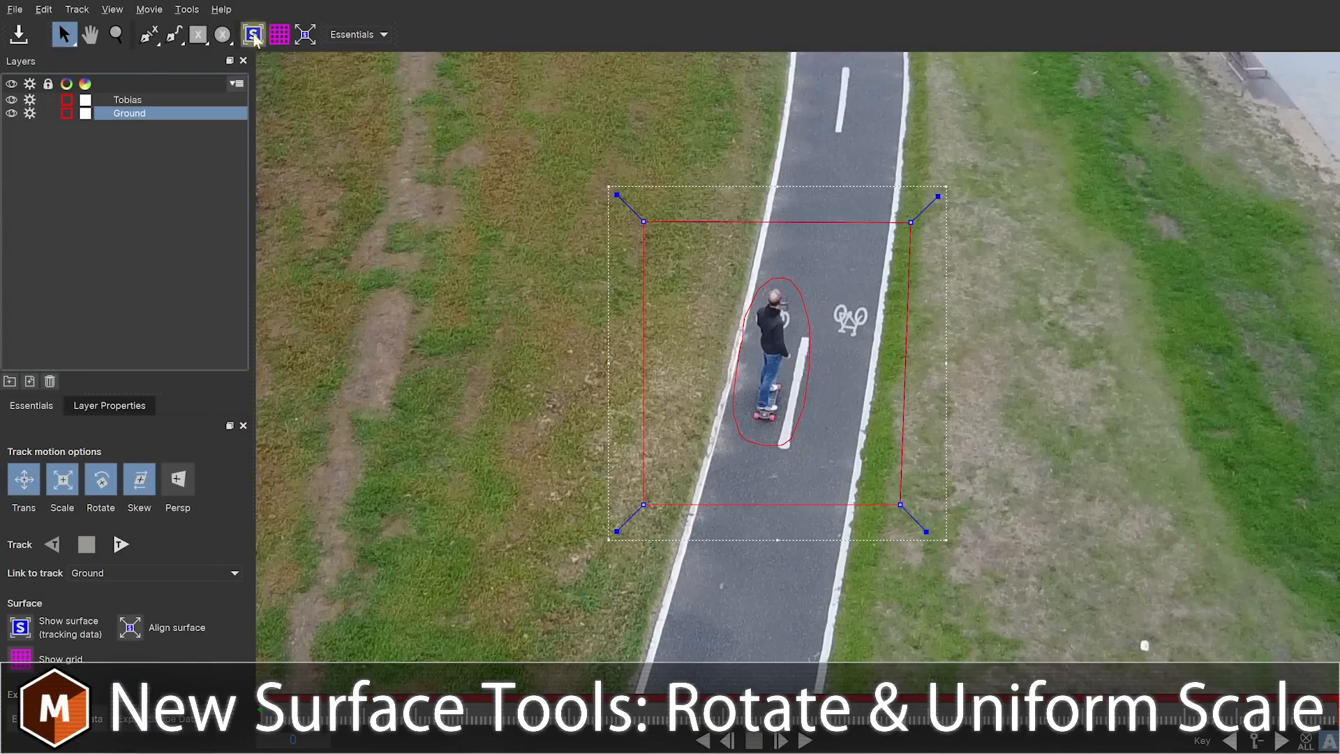
click(278, 33)
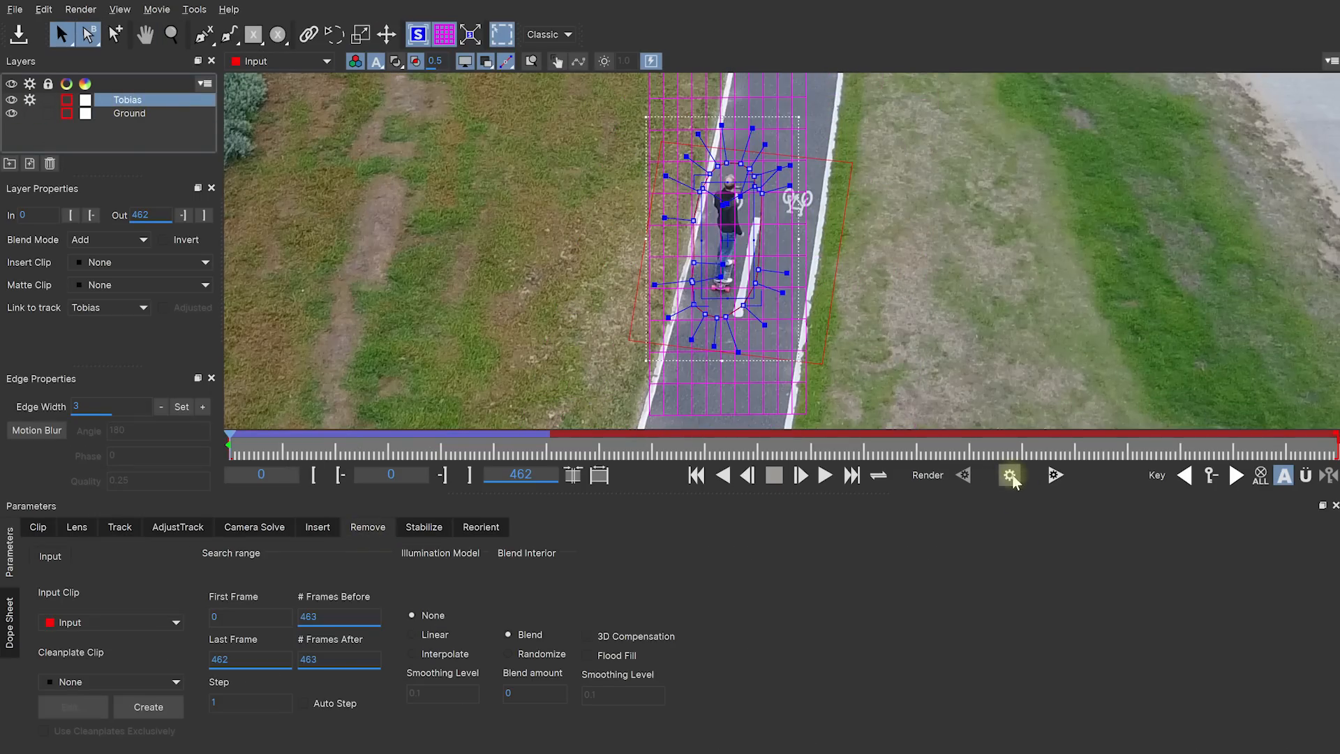
Render Forward in the Remove module to erase the skateboarder Tobias.
click(1010, 474)
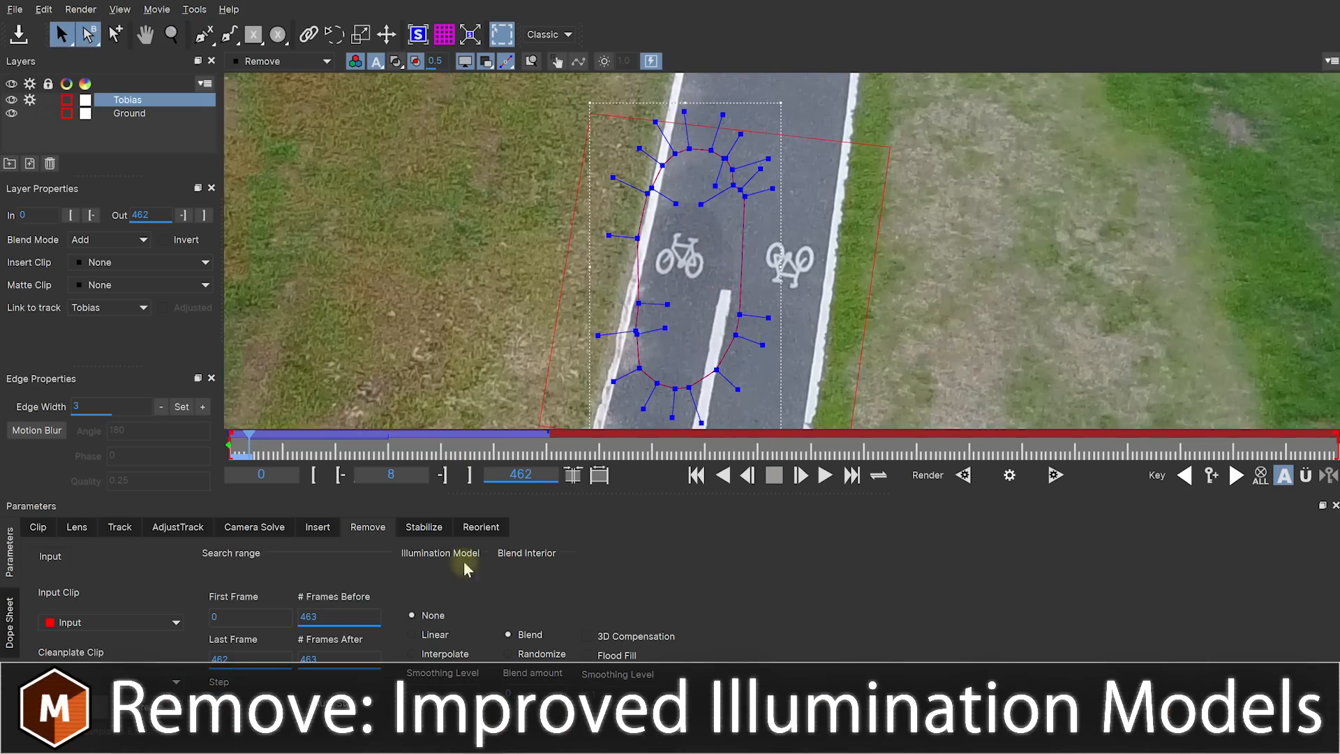
mouse_move(445, 575)
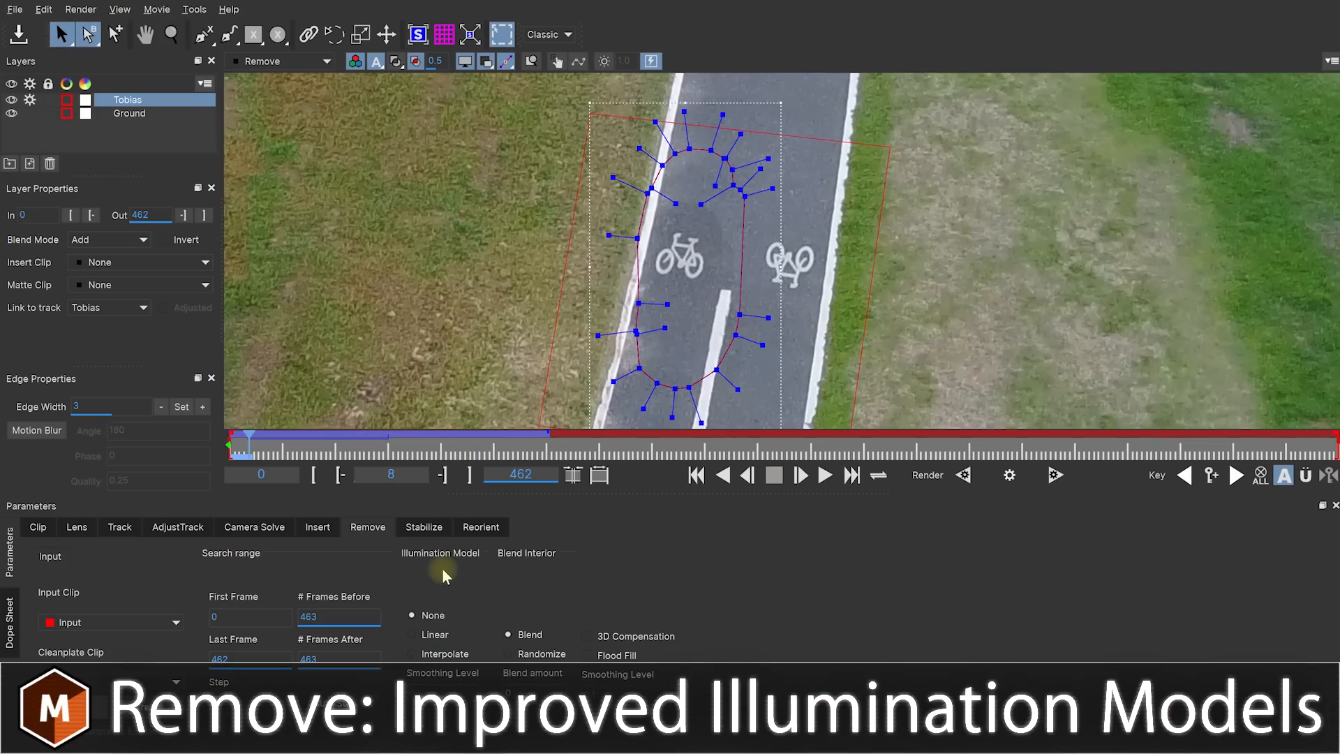
Switch the Remove tab's Illumination Model from Linear to Interpolate for the skateboarder removal.
click(412, 634)
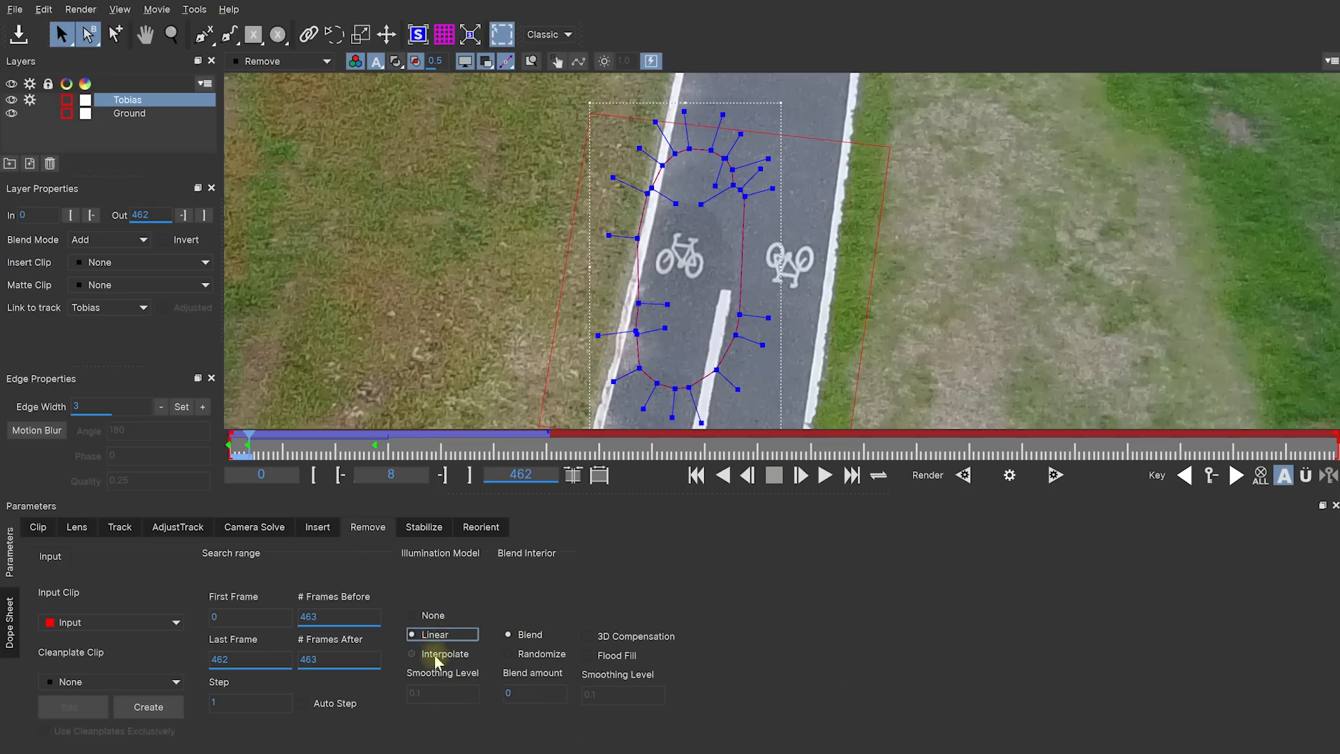
click(411, 653)
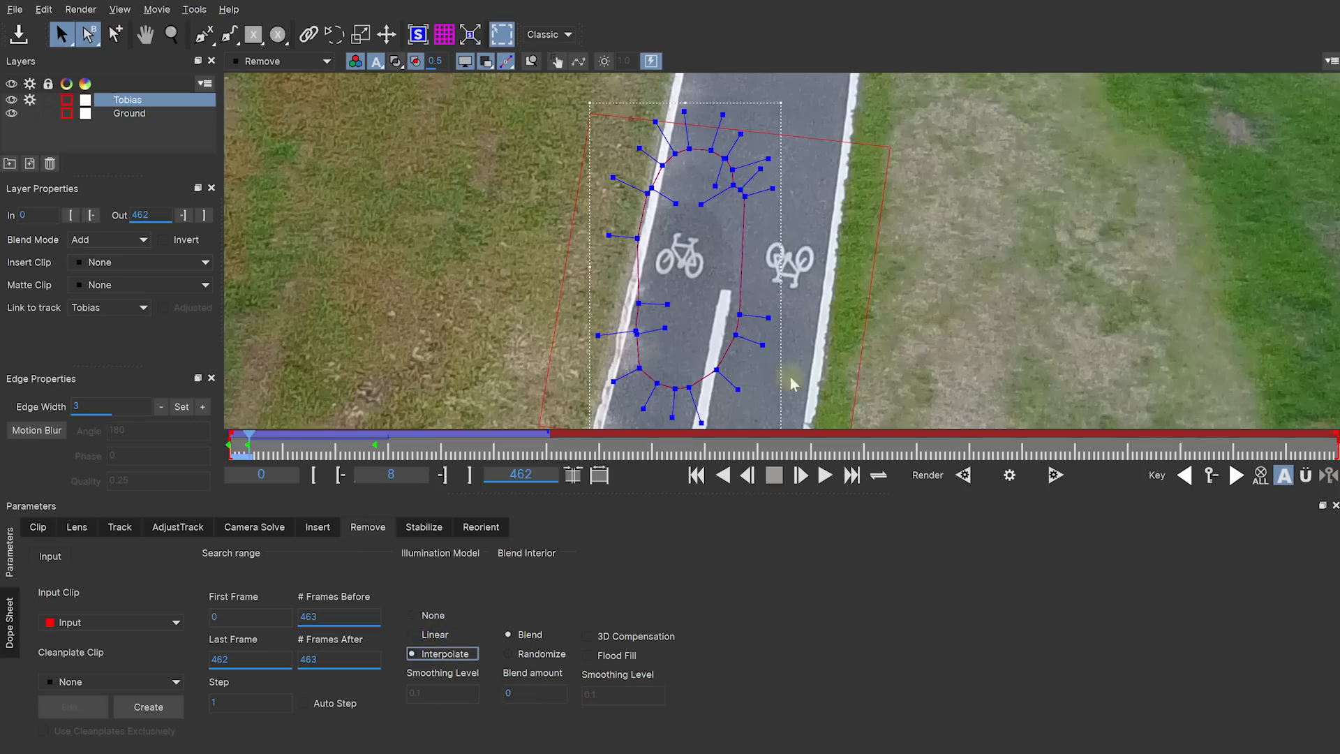
mouse_move(657, 256)
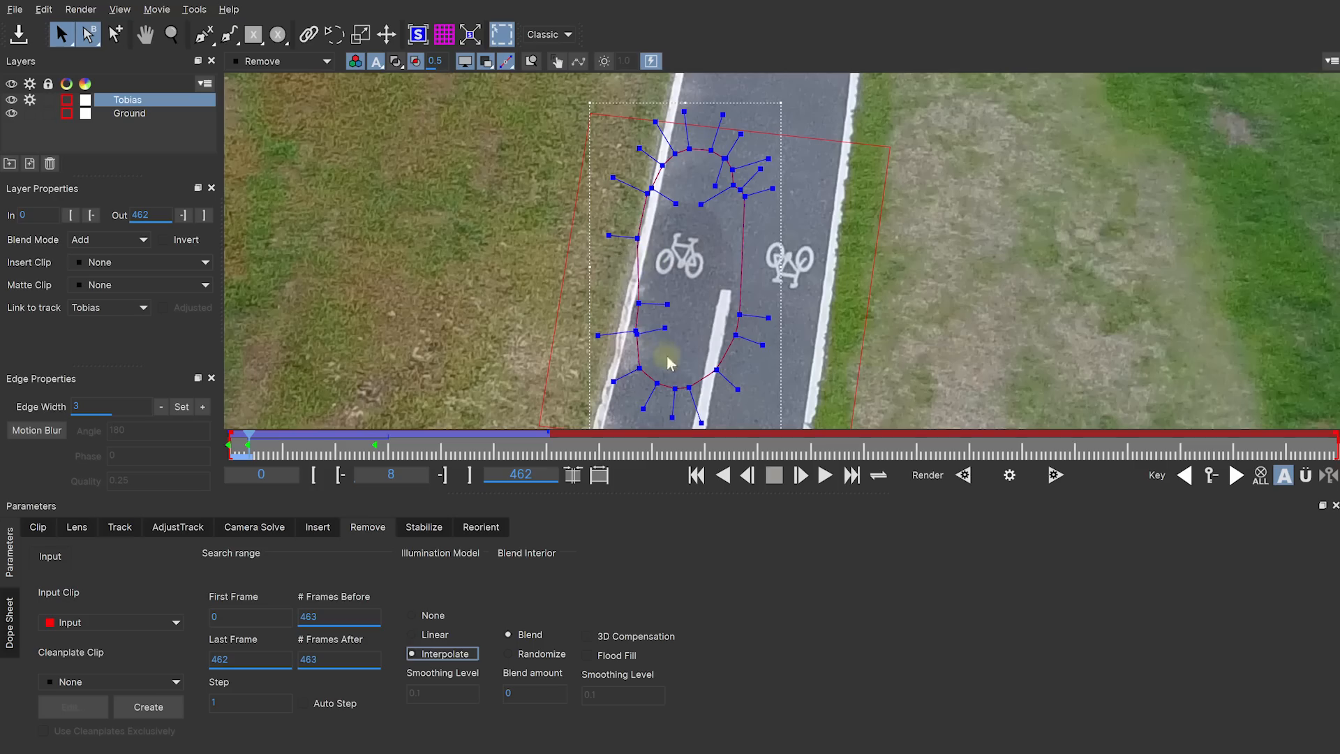
click(428, 635)
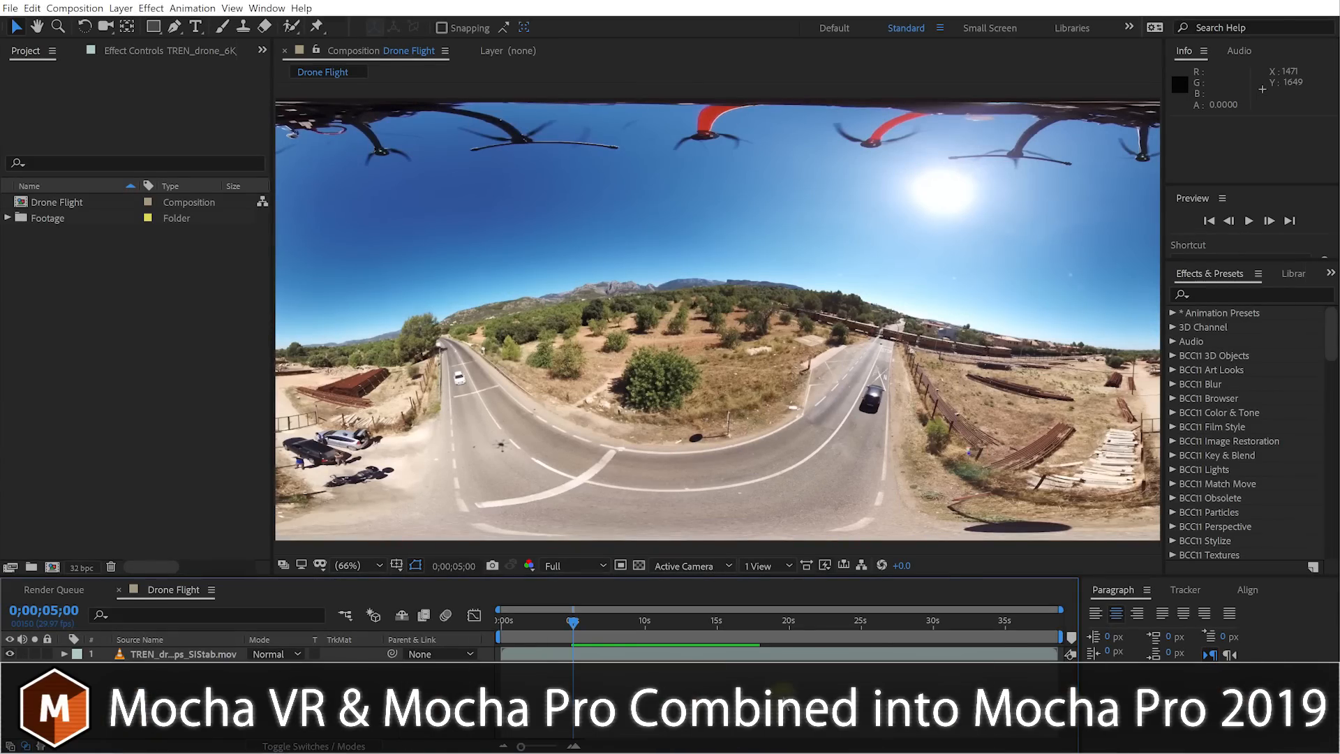
Preview the drone footage, then apply the Mocha Pro effect found by searching 'mocha'.
key(Space)
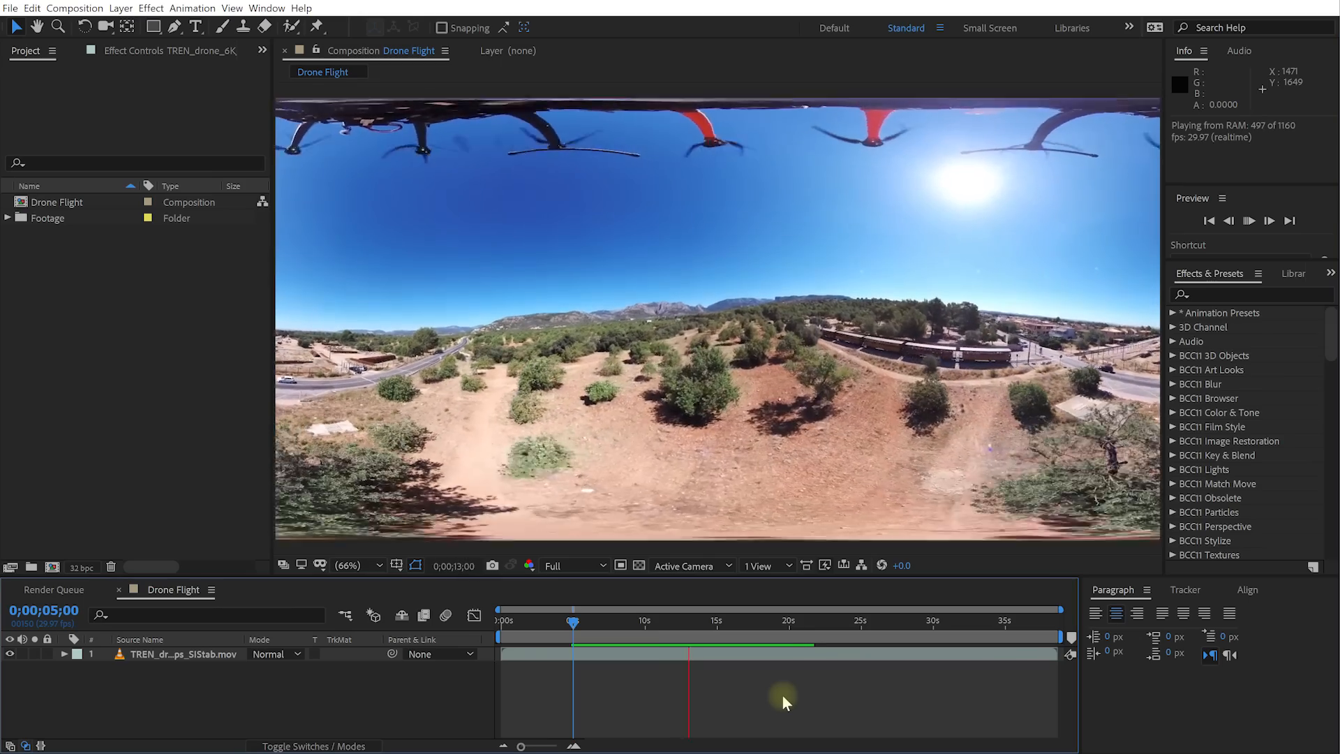
key(Space)
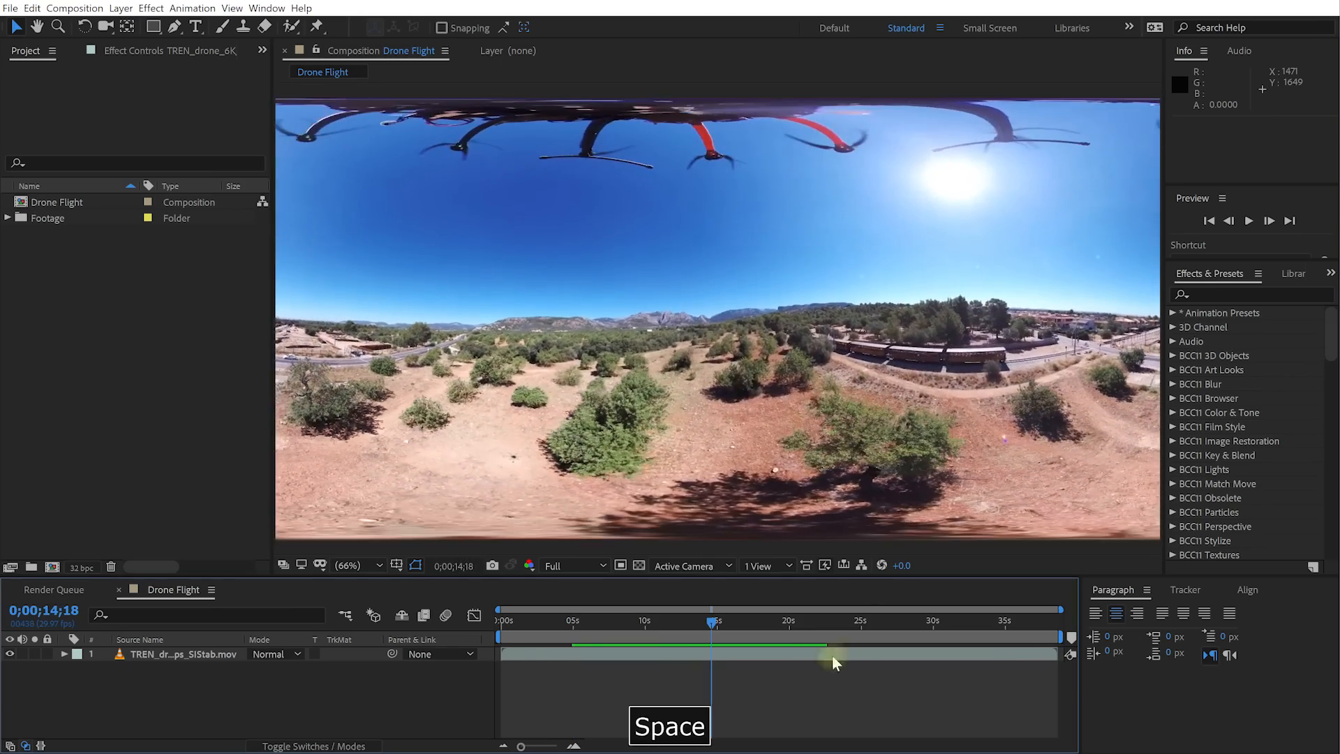
text(mocha)
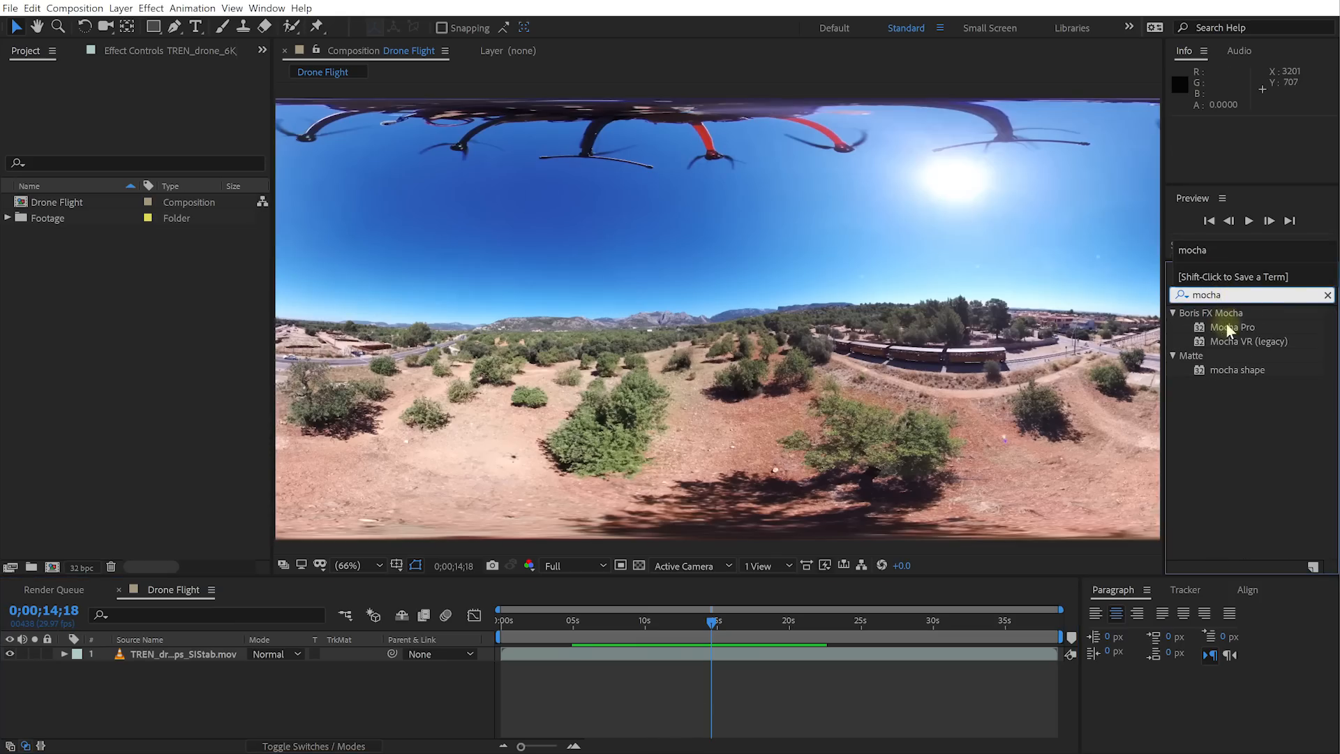
double_click(1233, 327)
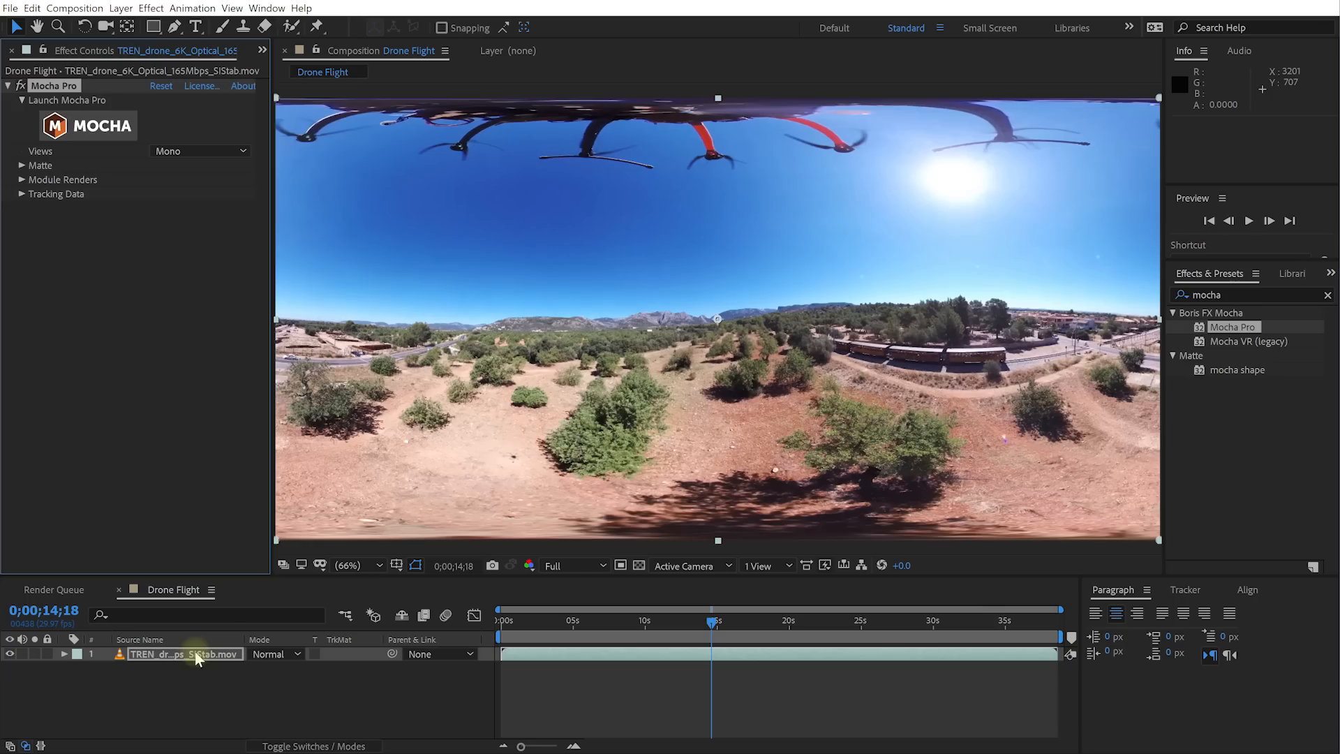
Set the Mocha Pro Views format to 360 Mono and launch the Mocha interface.
click(201, 151)
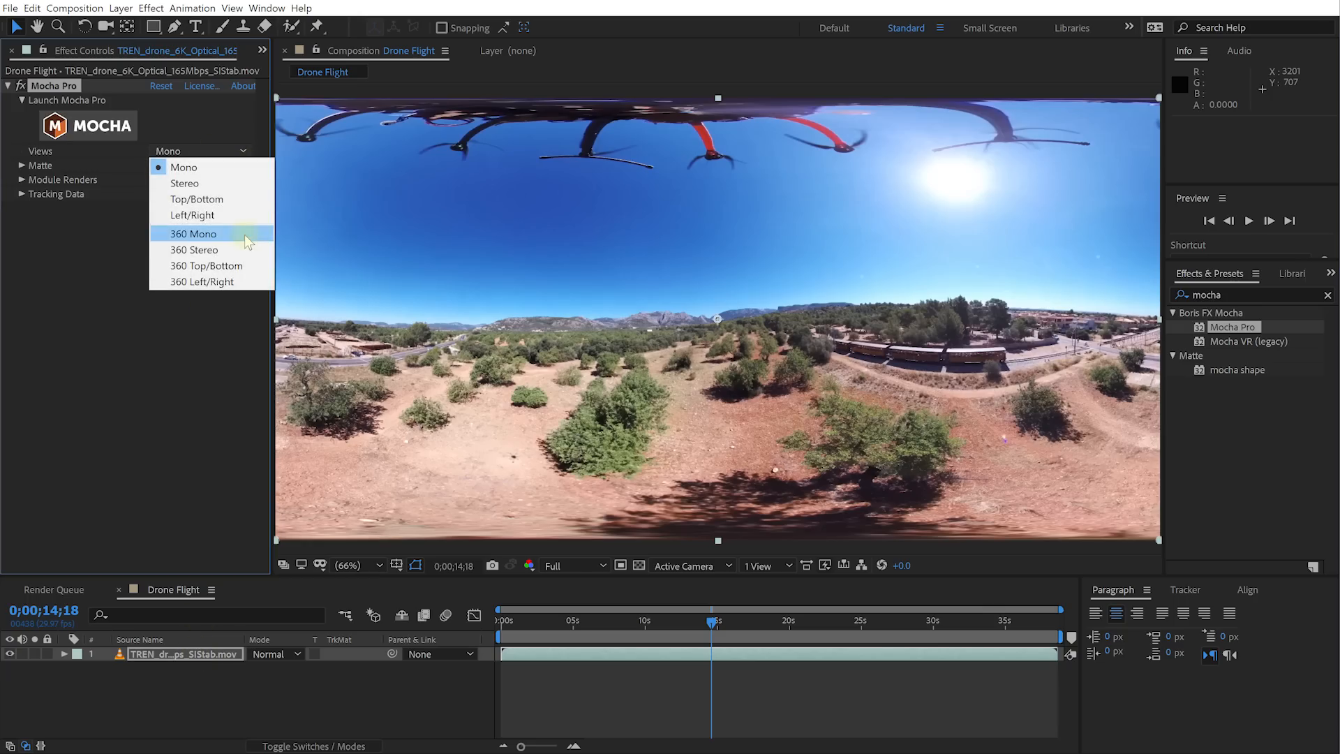
click(193, 234)
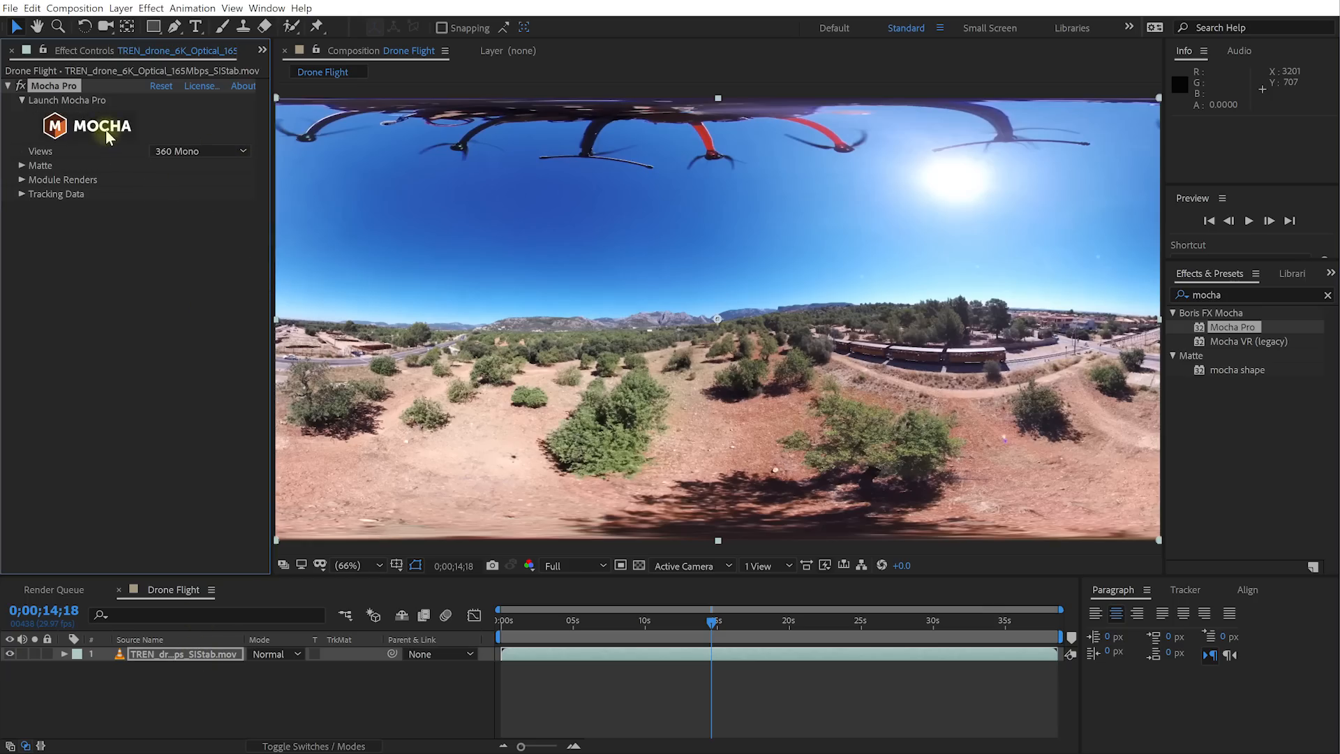
click(88, 127)
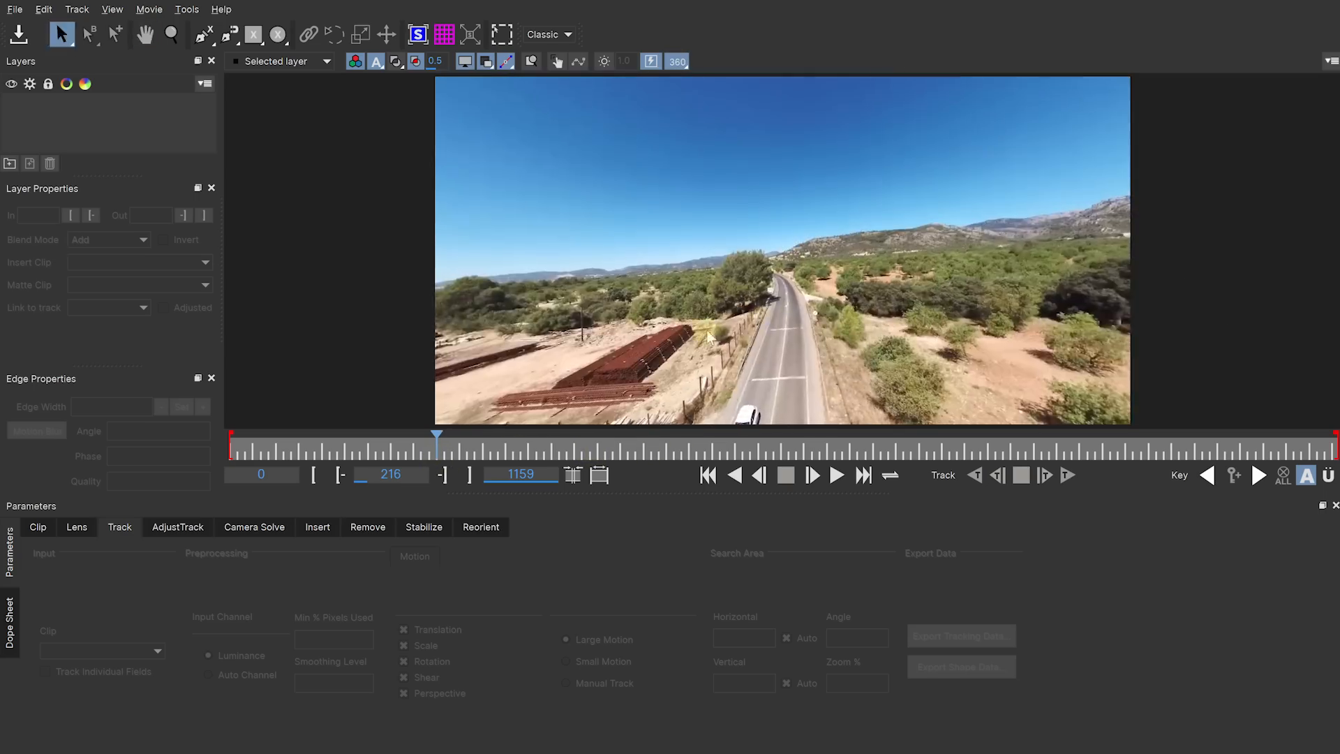
Render the Remove pass using the Car, Street and Mountains layers, then play back the car-free road.
click(837, 476)
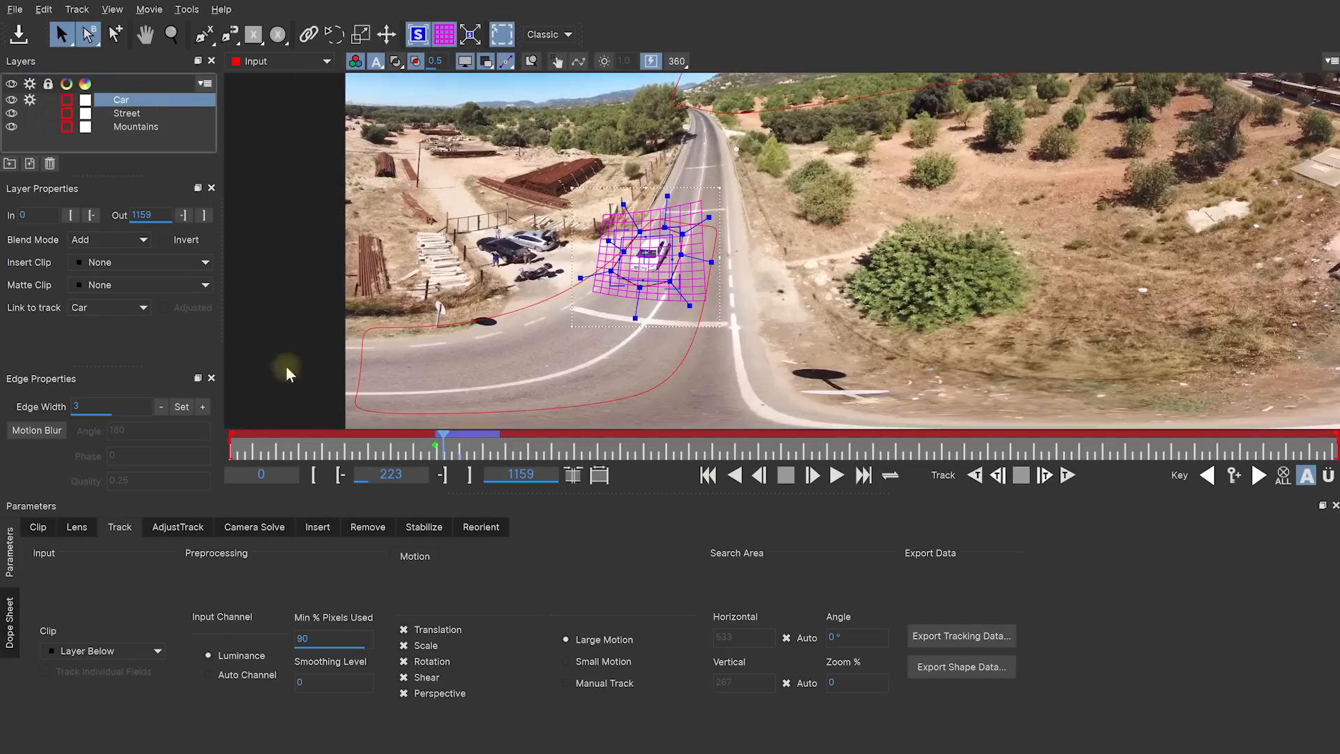
click(368, 527)
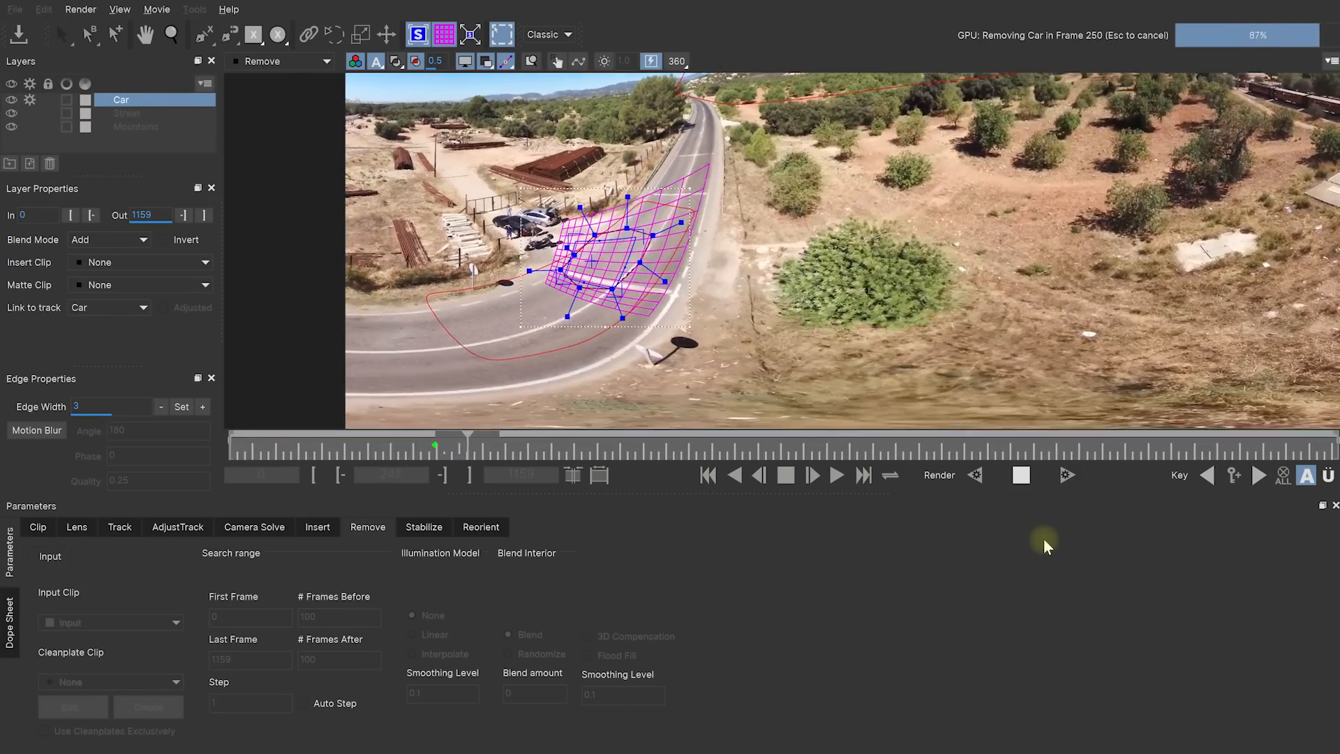
click(837, 475)
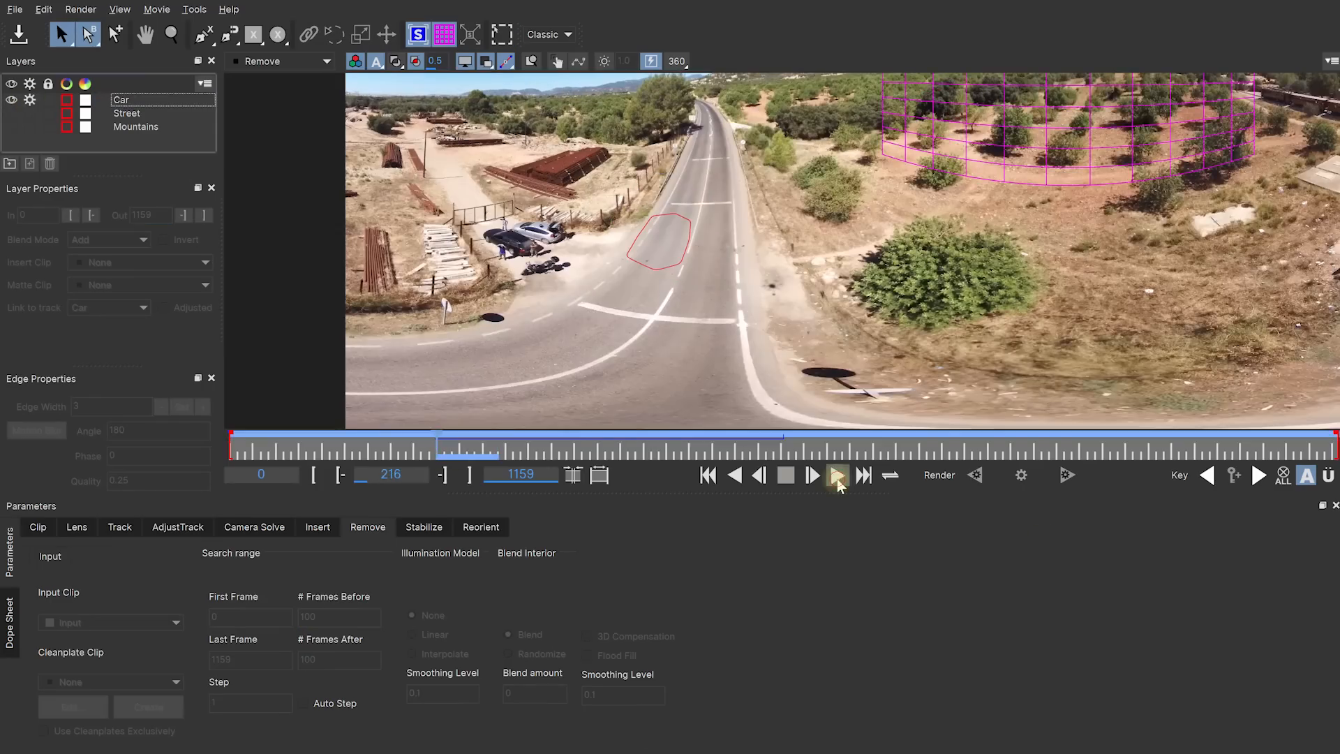
click(838, 475)
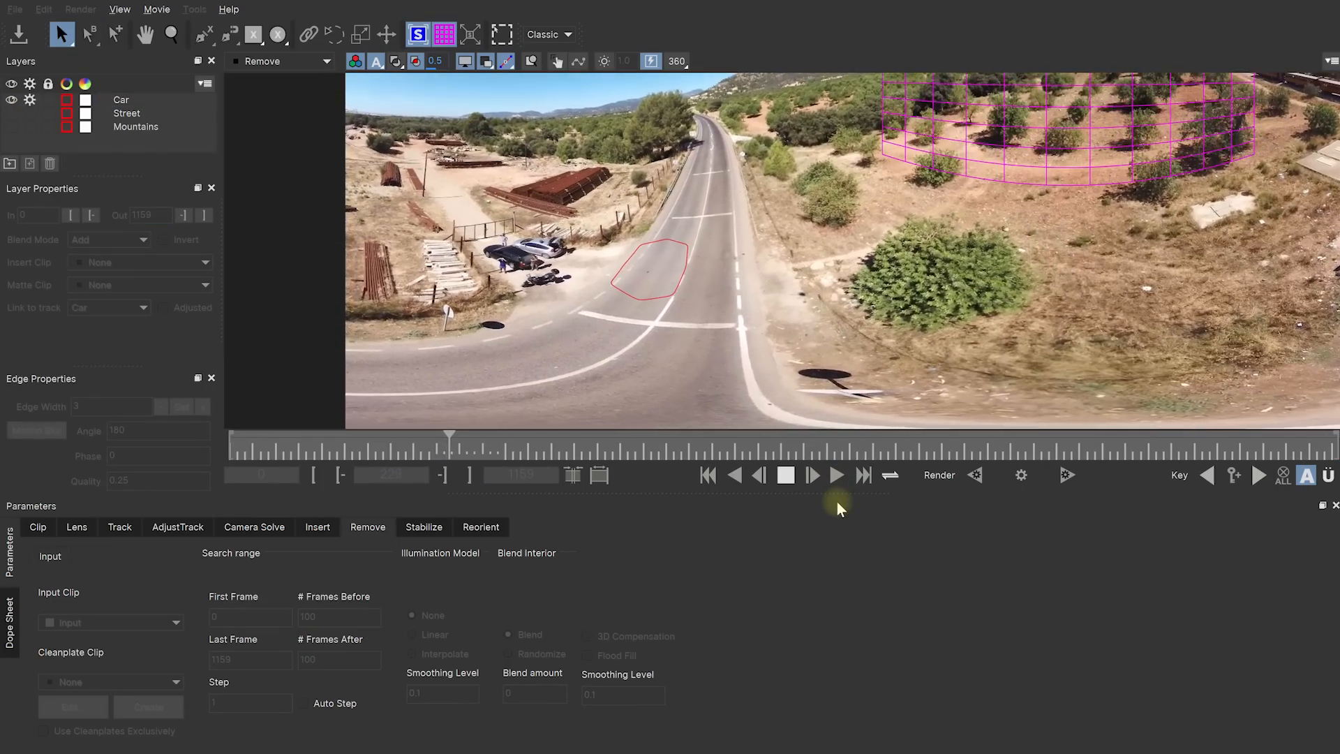